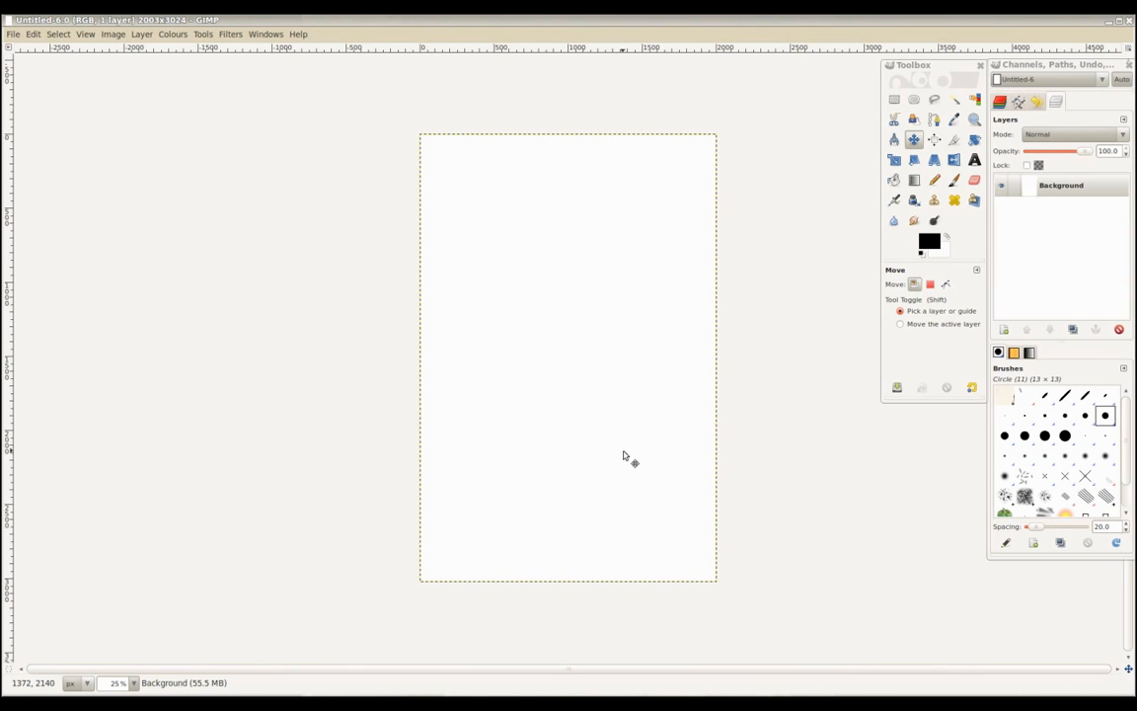
Step: Open the body photos Aneta_012, 013 and 014 as three separate images
click(12, 34)
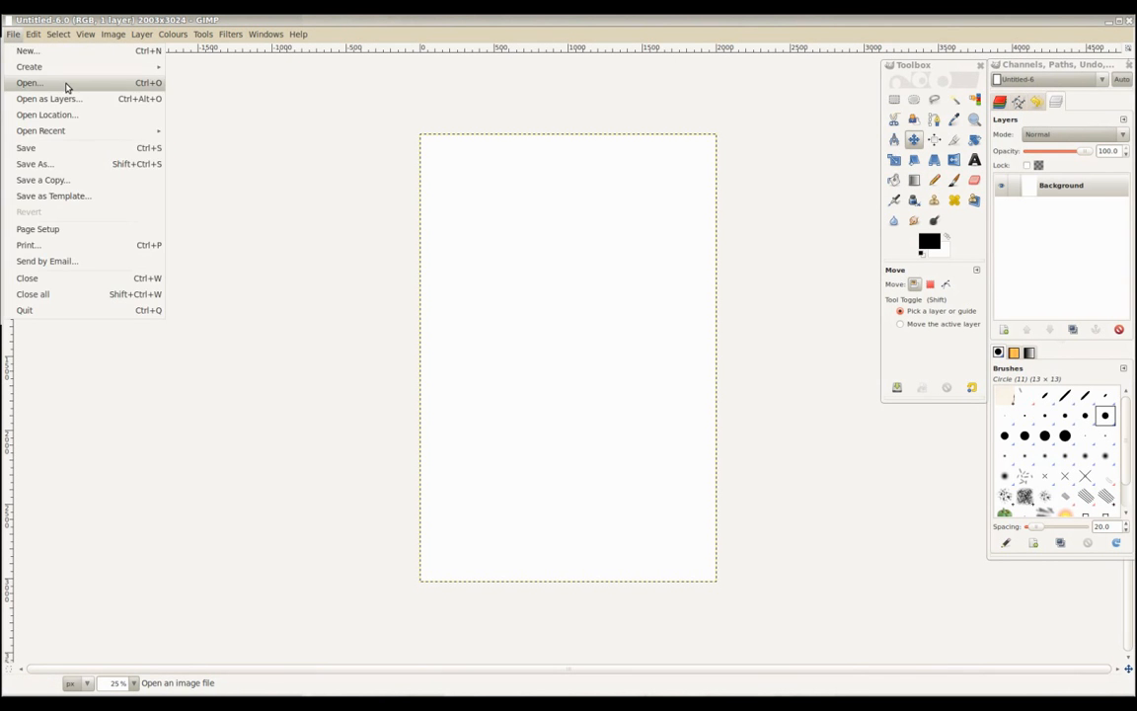
click(29, 82)
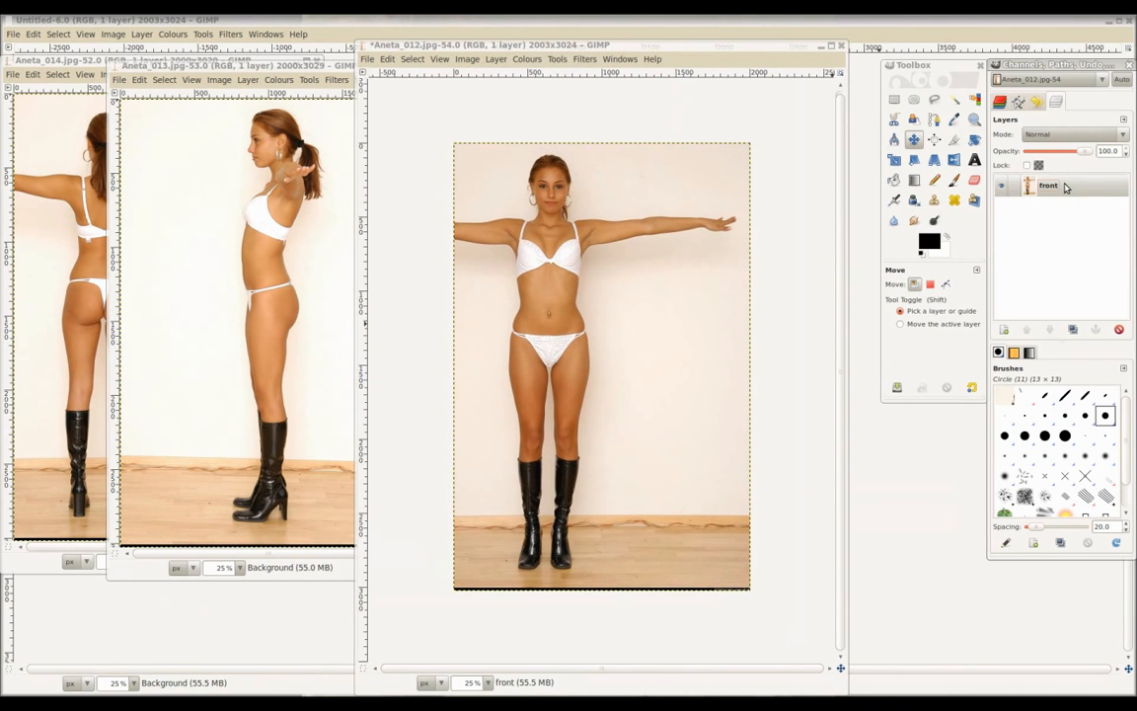
Step: Resize the front canvas to 300% width, then place guides above the head and at the chin
click(466, 59)
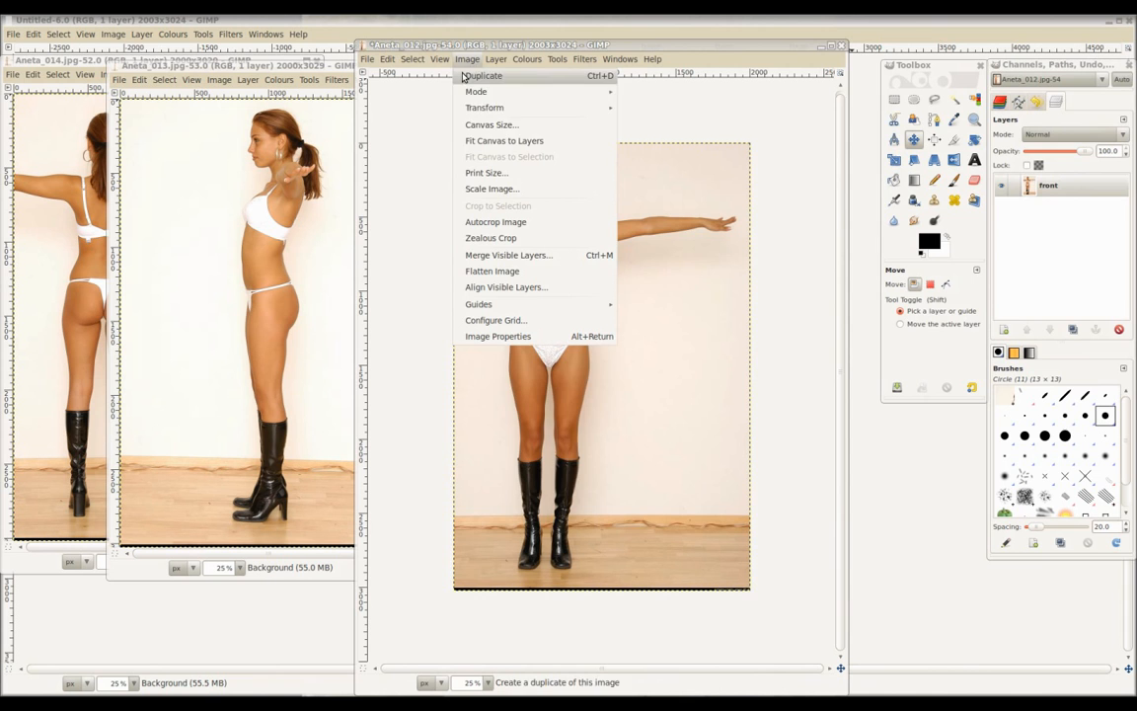
click(492, 124)
text(300)
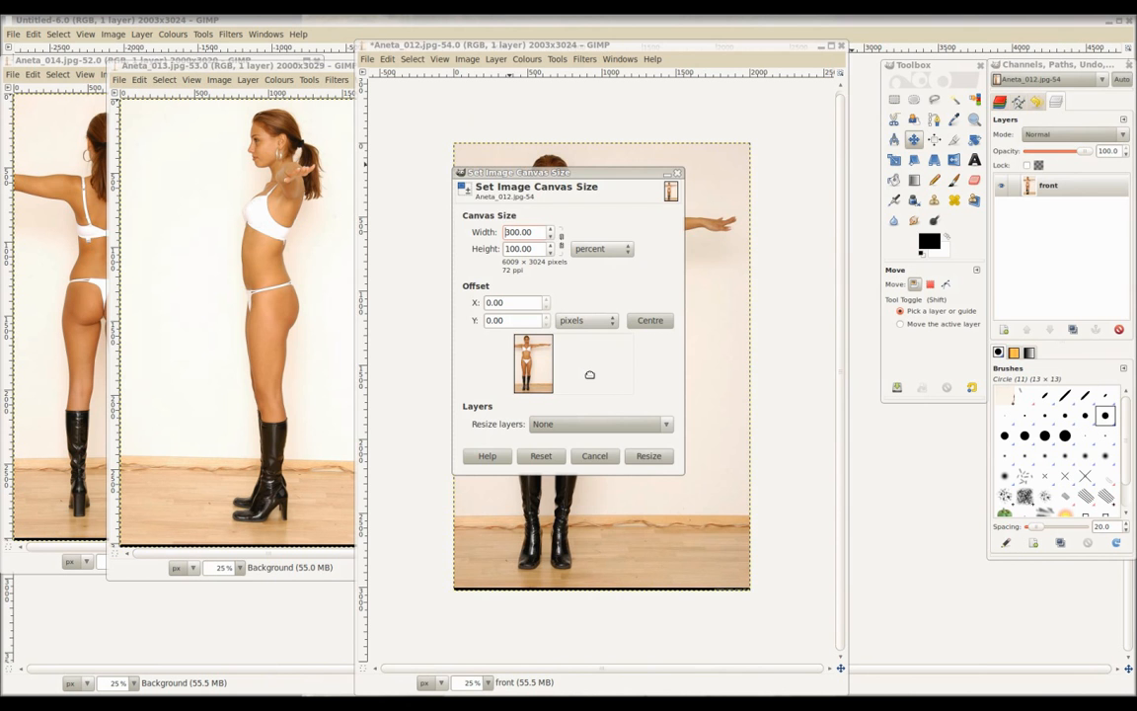
click(648, 455)
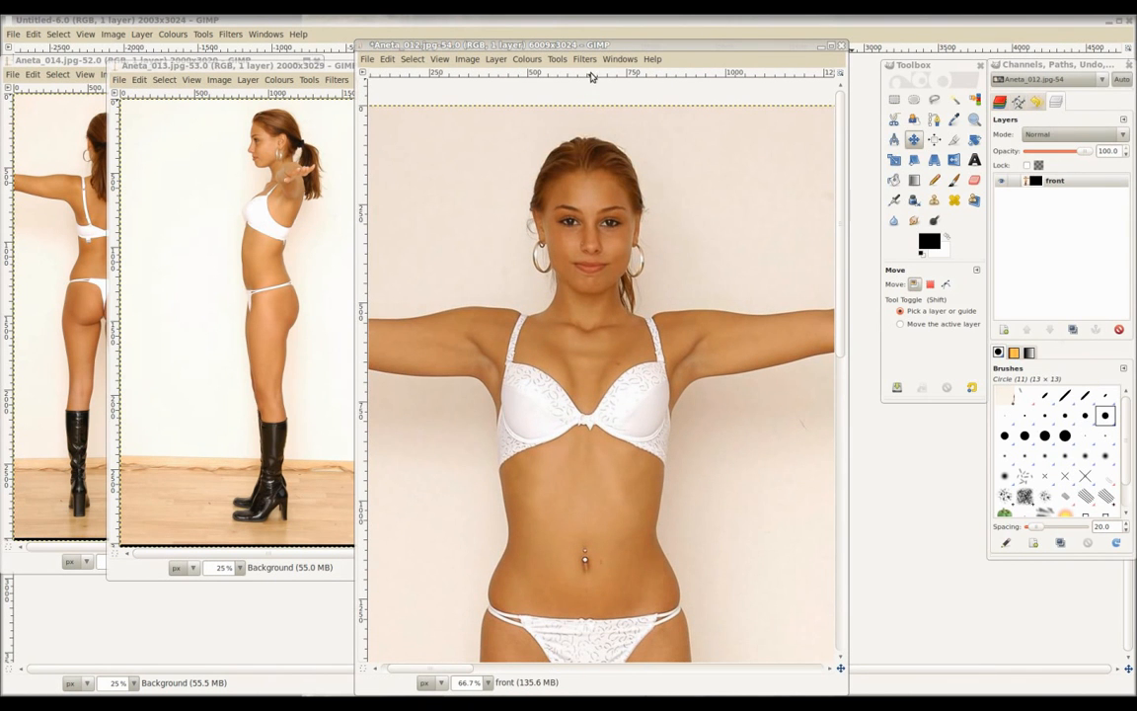
drag(592, 77, 592, 138)
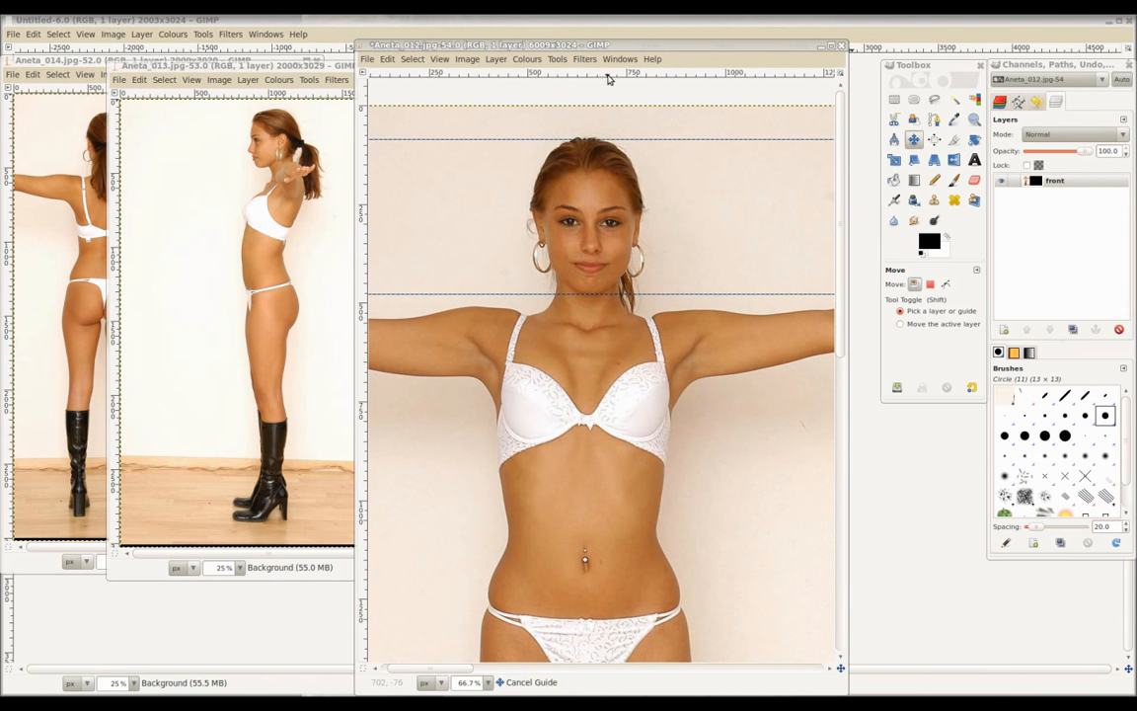
drag(592, 72, 617, 259)
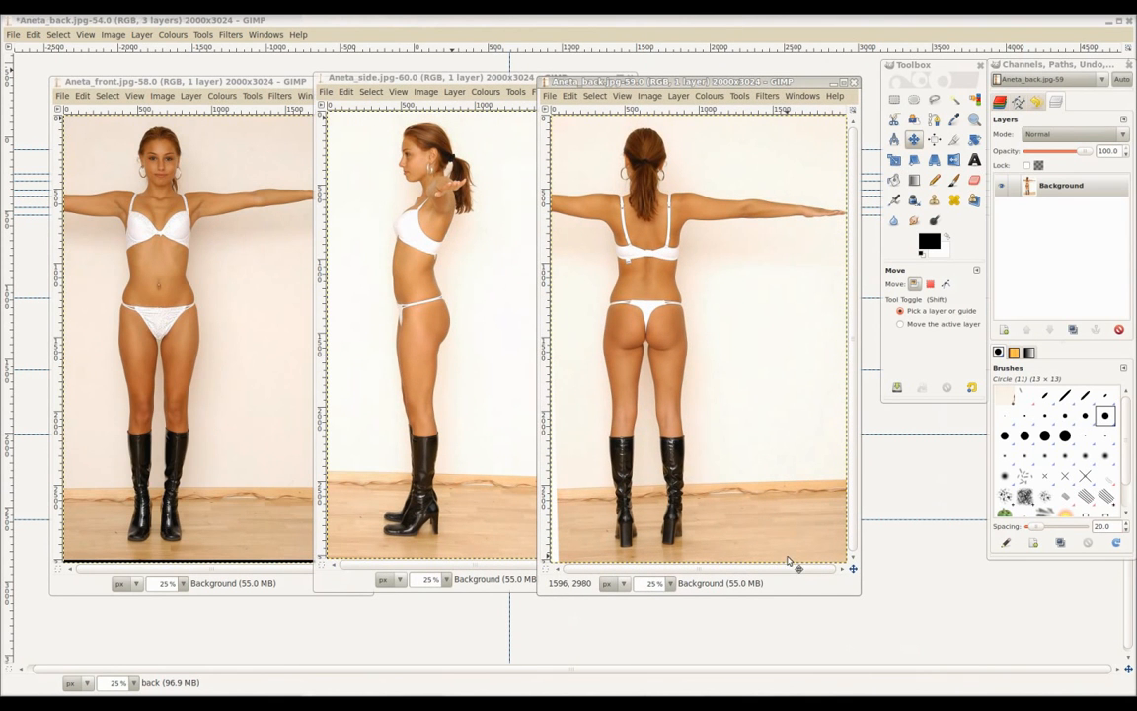
mouse_move(790, 606)
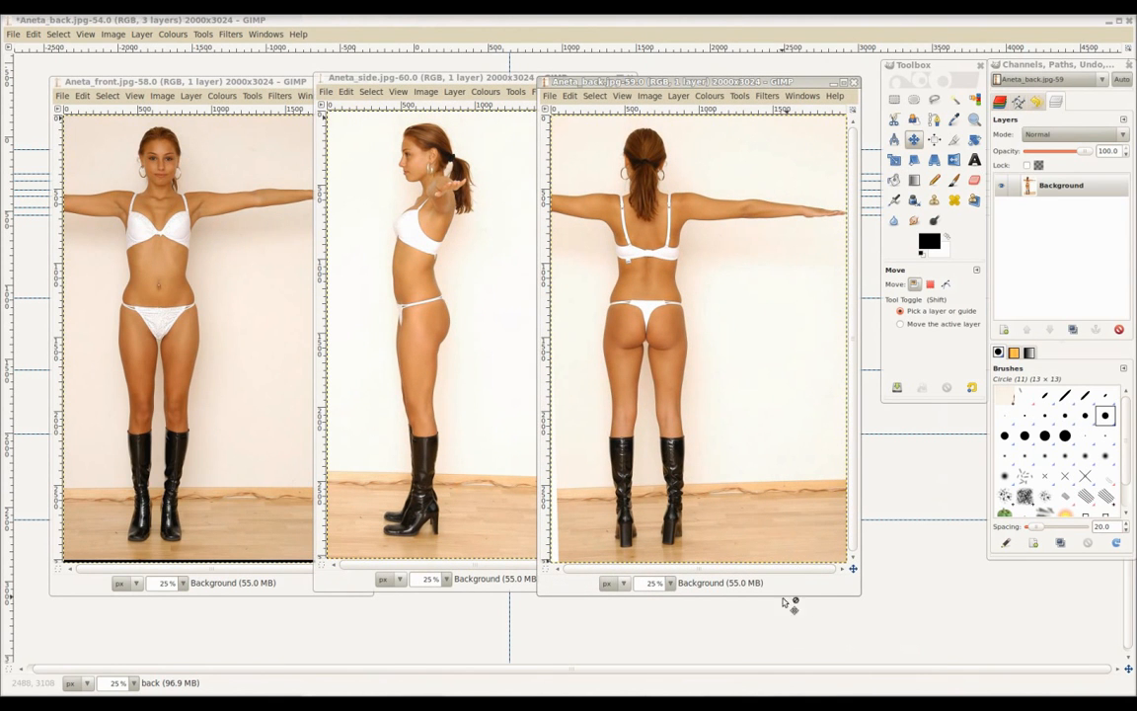
mouse_move(779, 680)
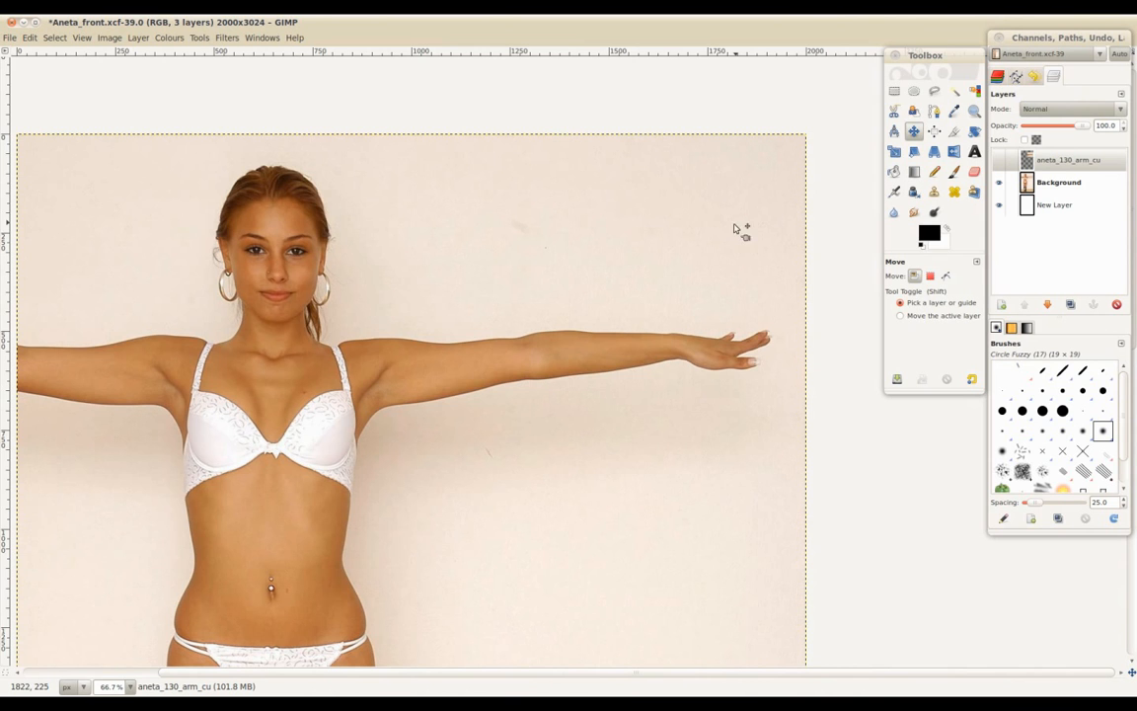
mouse_move(699, 343)
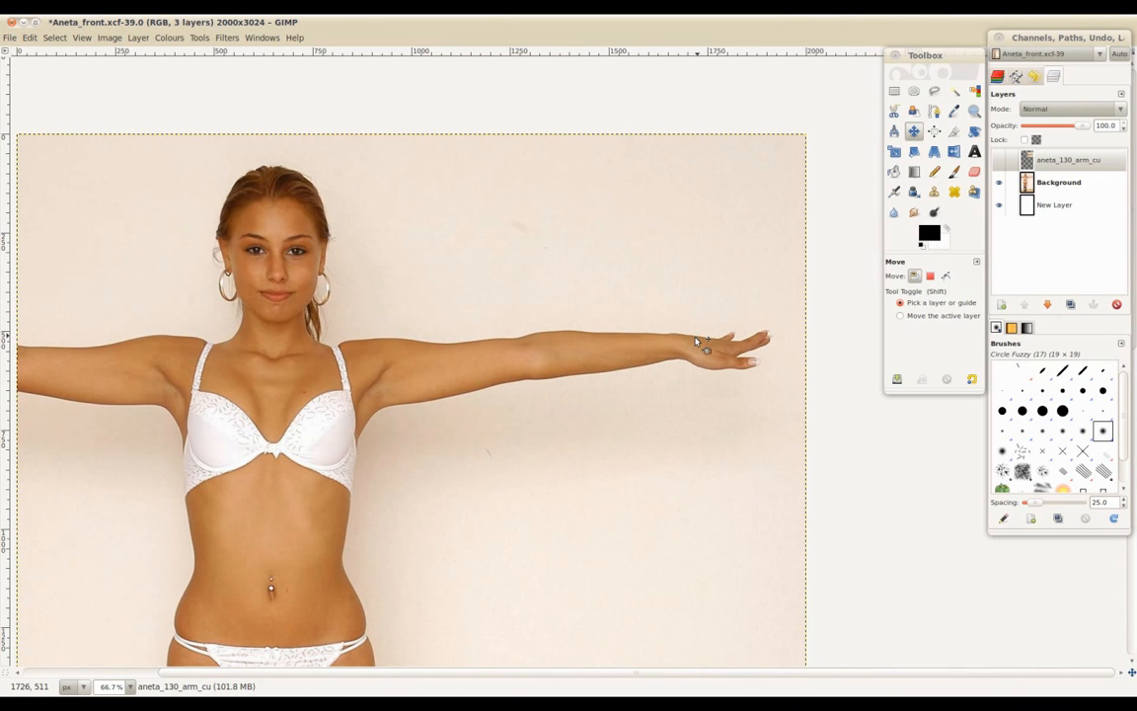
mouse_move(532, 275)
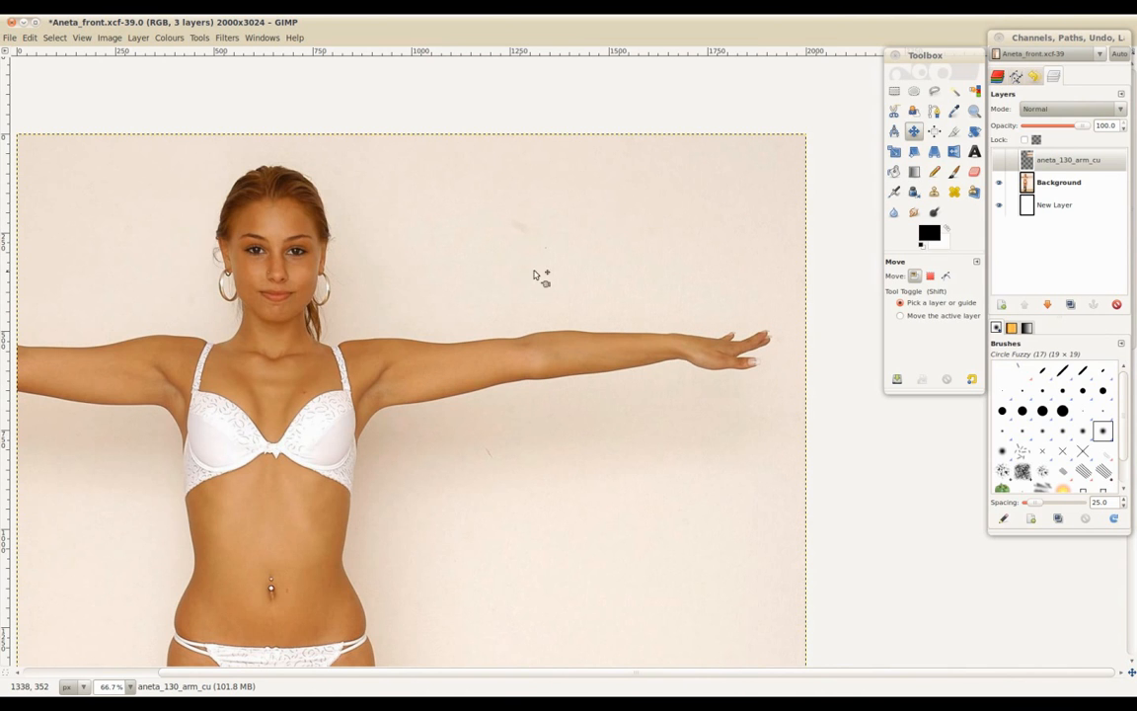
Step: Reopen the recent arm photo Aneta_130.JPG to inspect it, then close it
click(10, 37)
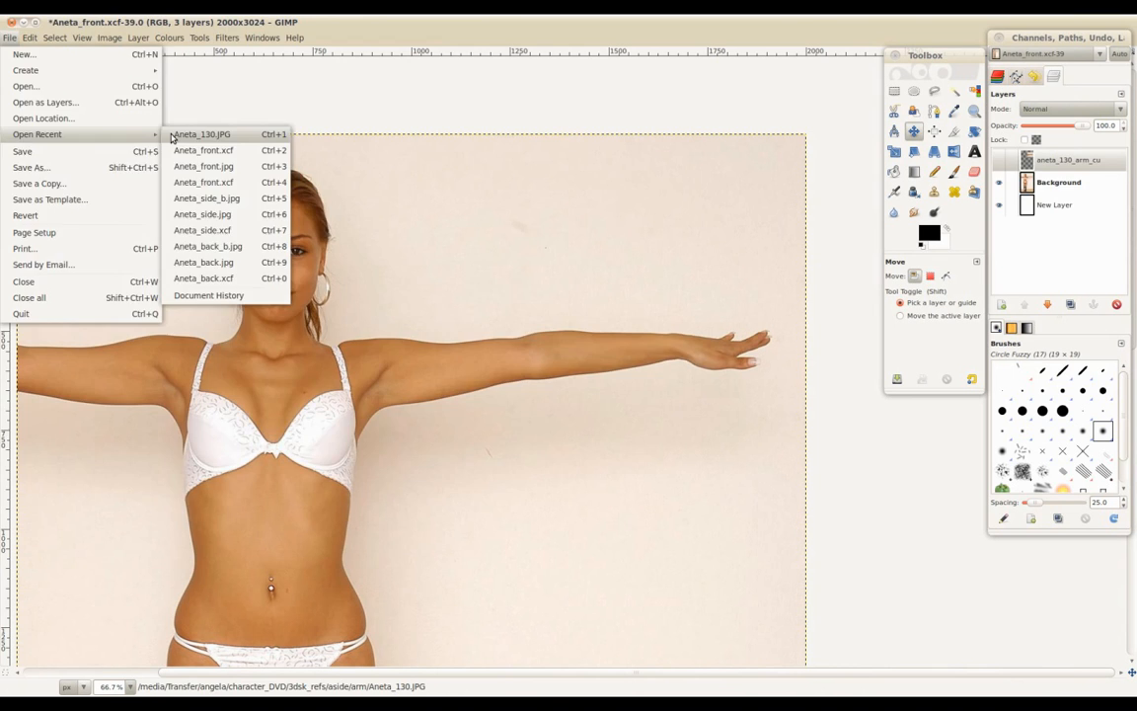
click(200, 133)
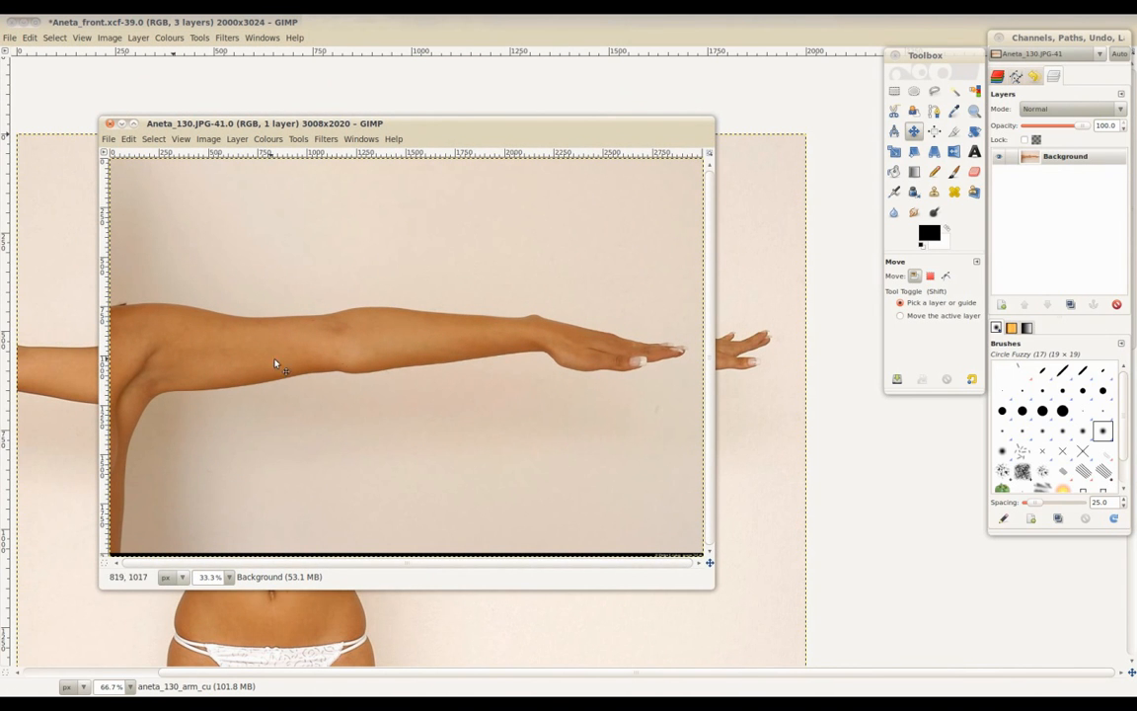
mouse_move(565, 276)
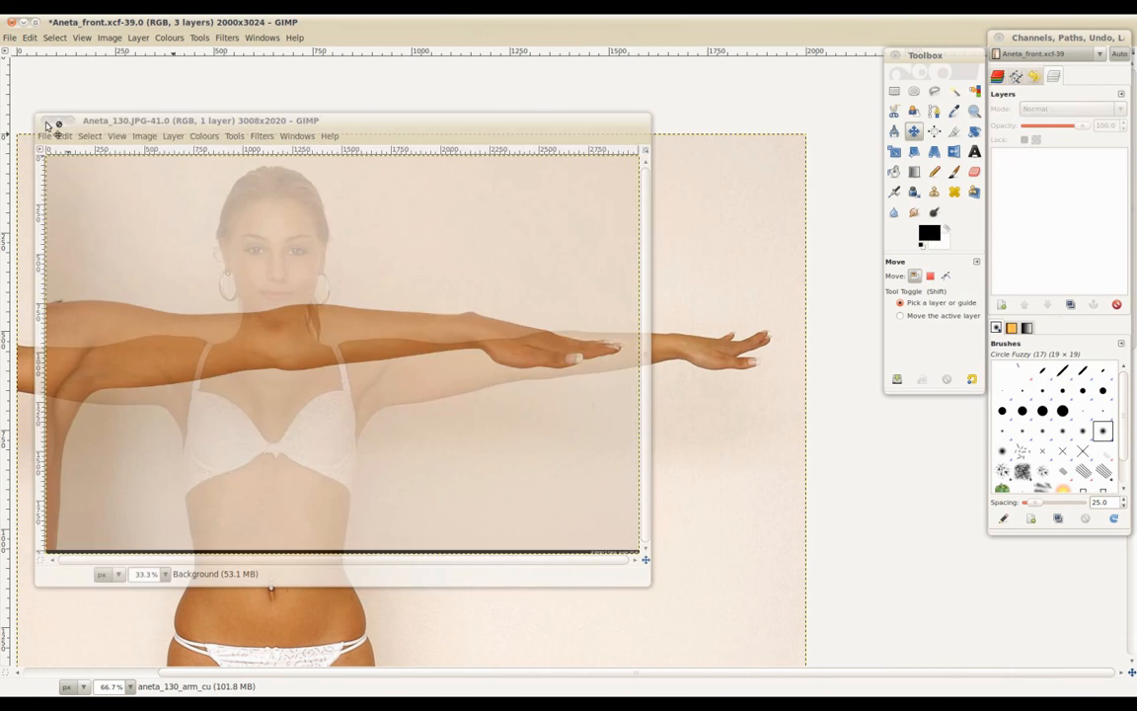
click(57, 120)
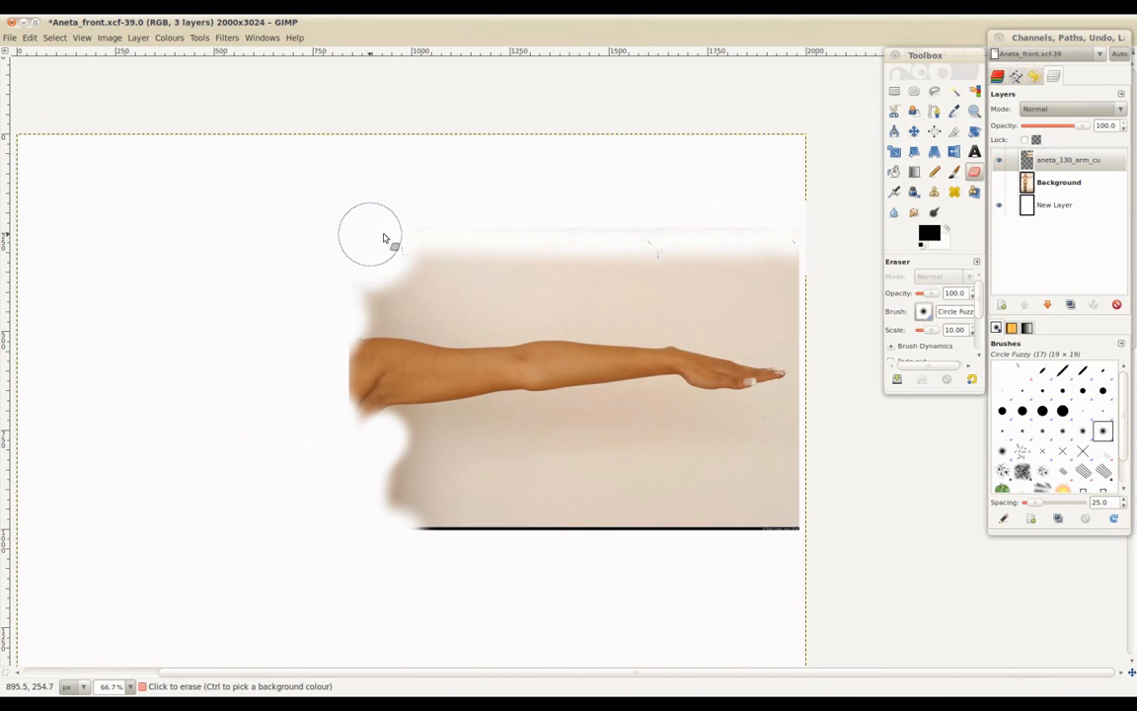
Step: Erase the background and dark edge line around the arm close-up, softening the shoulder end
drag(370, 237, 760, 533)
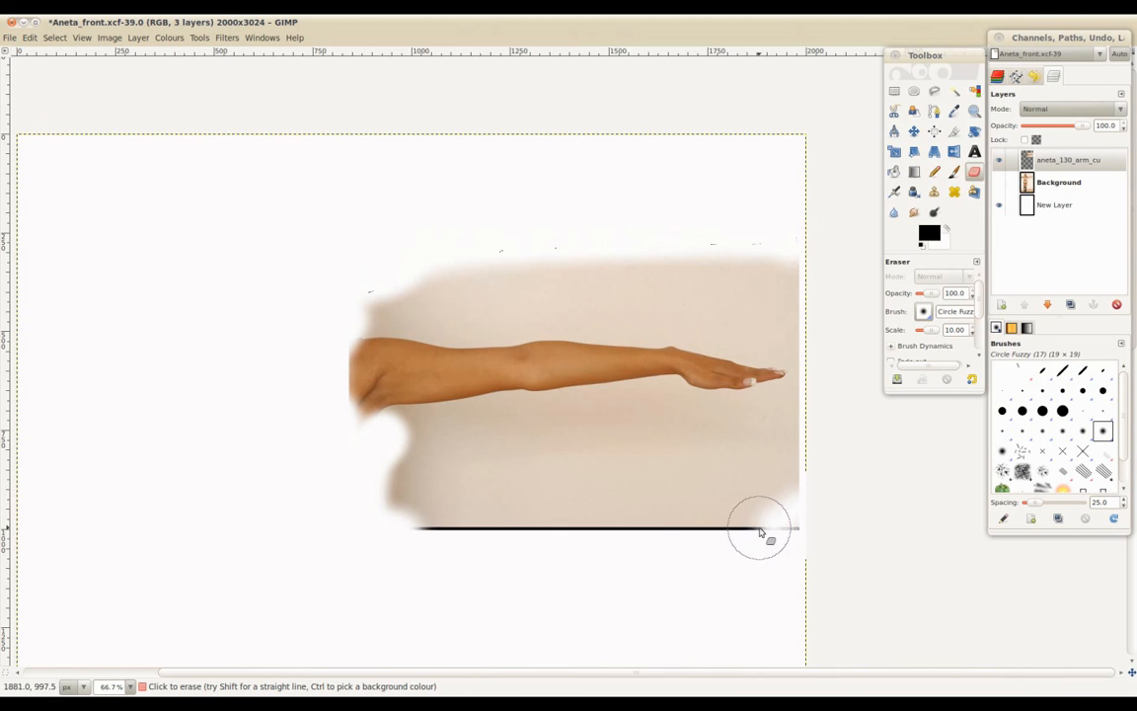
drag(760, 533, 400, 493)
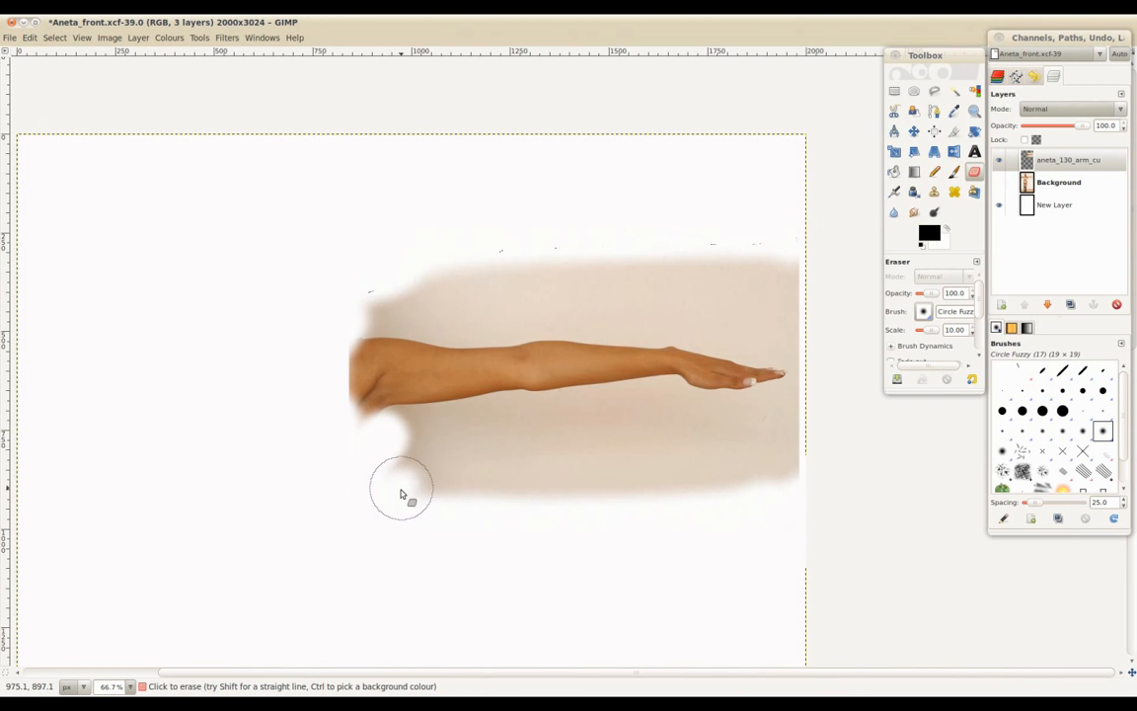
drag(401, 493, 332, 397)
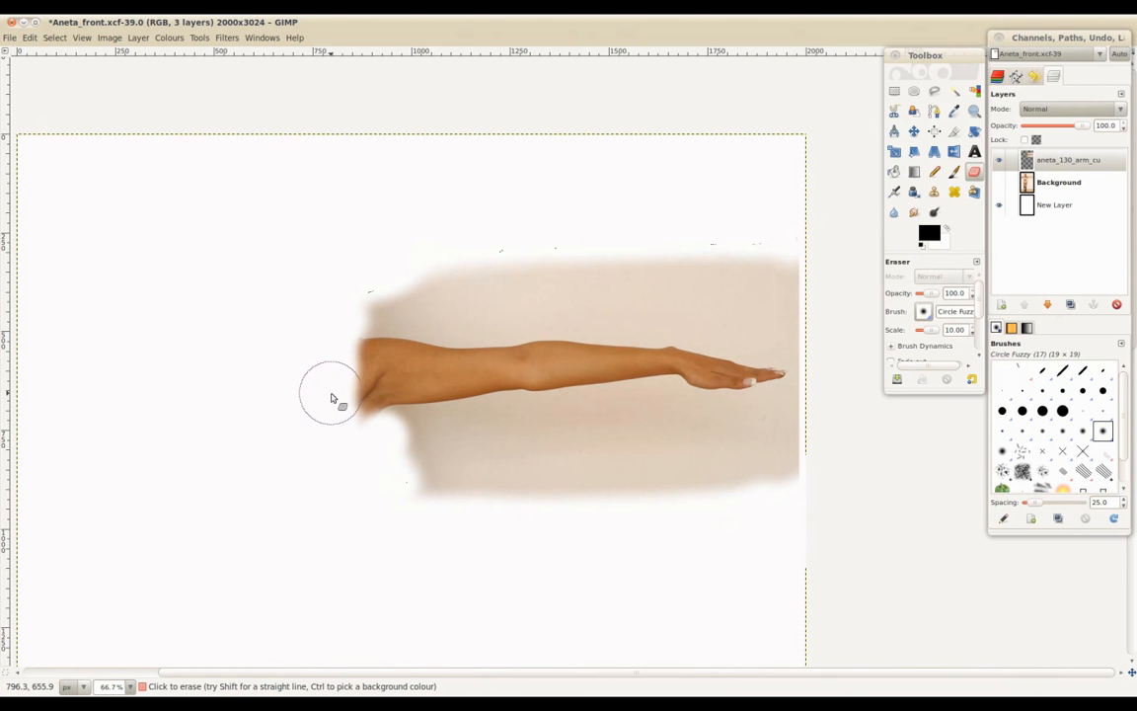
drag(332, 398, 683, 500)
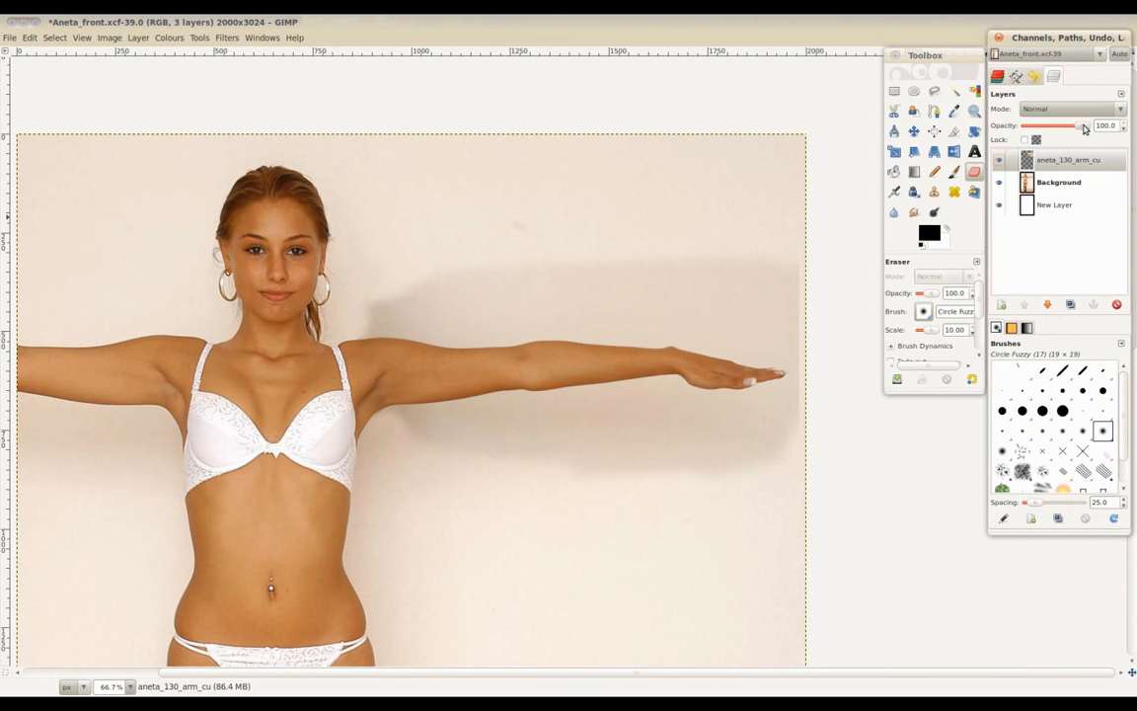
Step: Make the arm close-up semi-transparent and move it onto the body's outstretched arm
drag(1080, 125, 1046, 126)
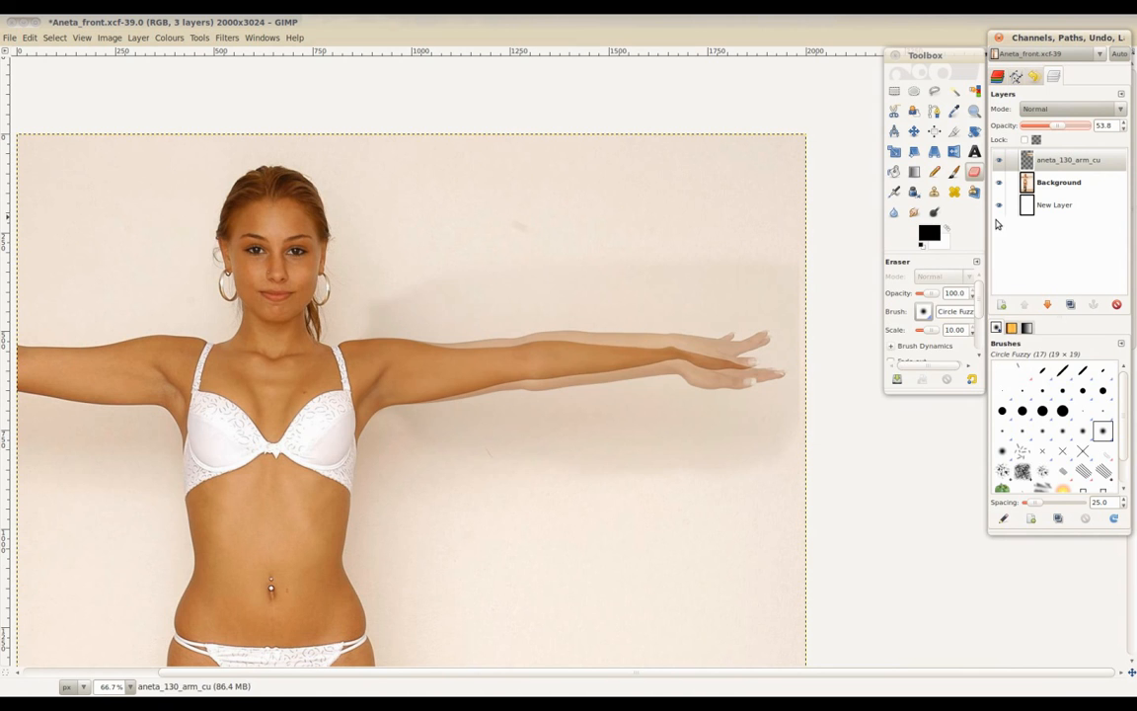
click(913, 131)
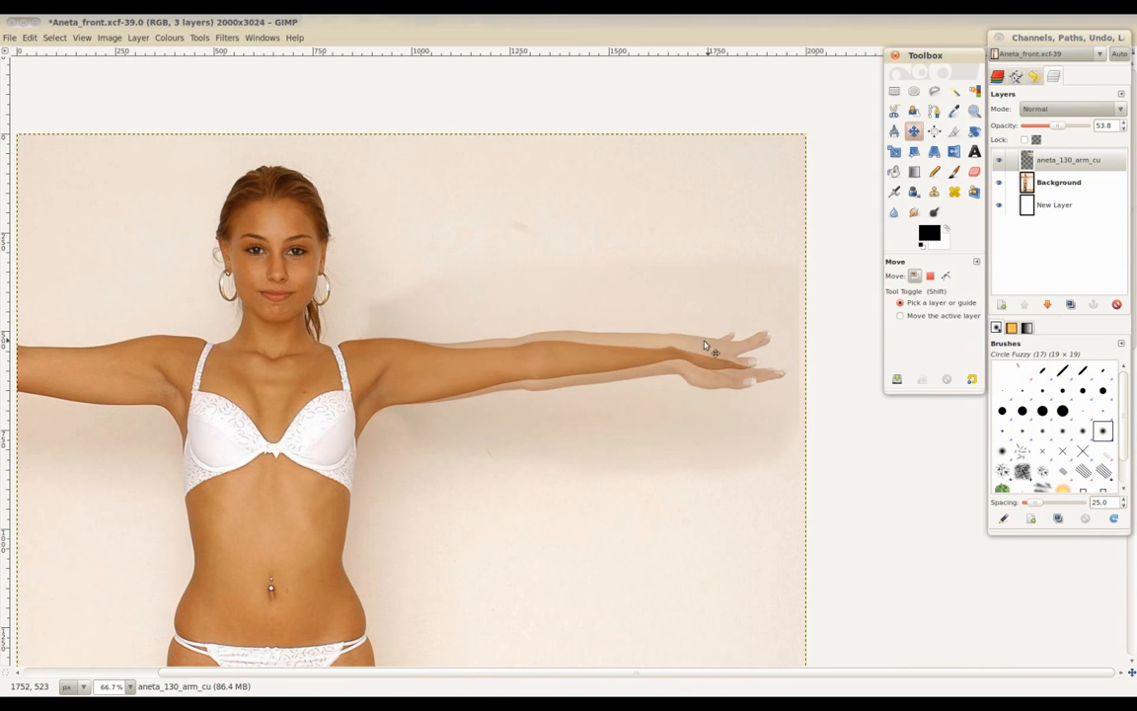
mouse_move(792, 378)
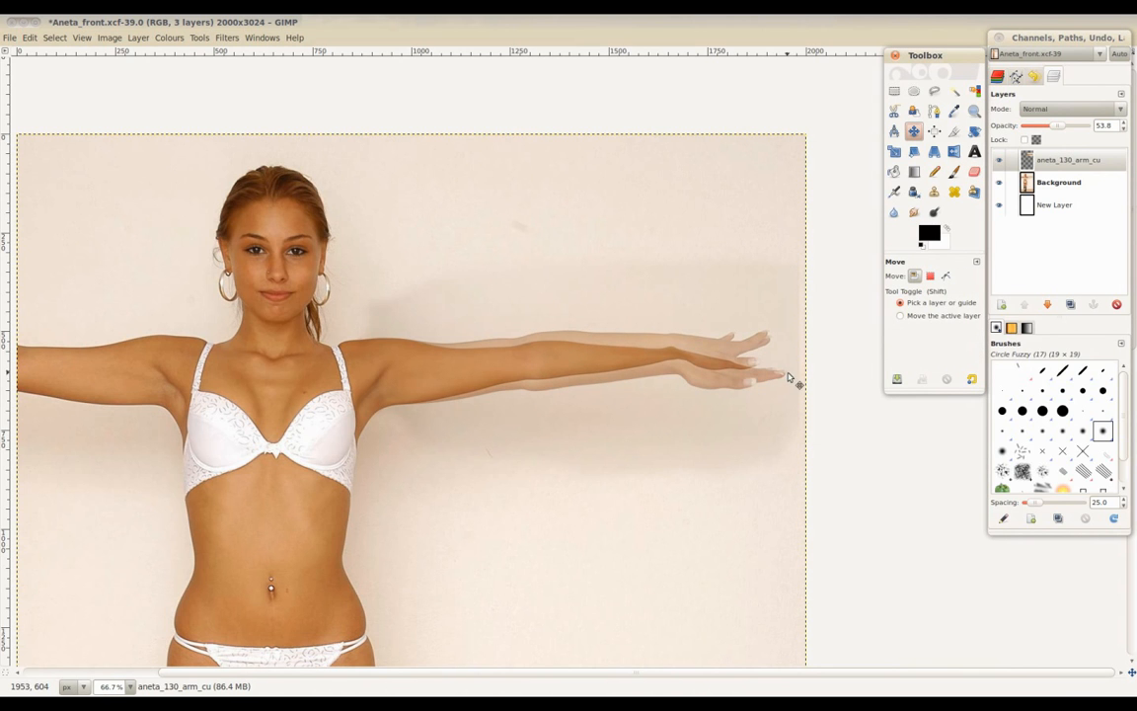
drag(1059, 124, 1087, 124)
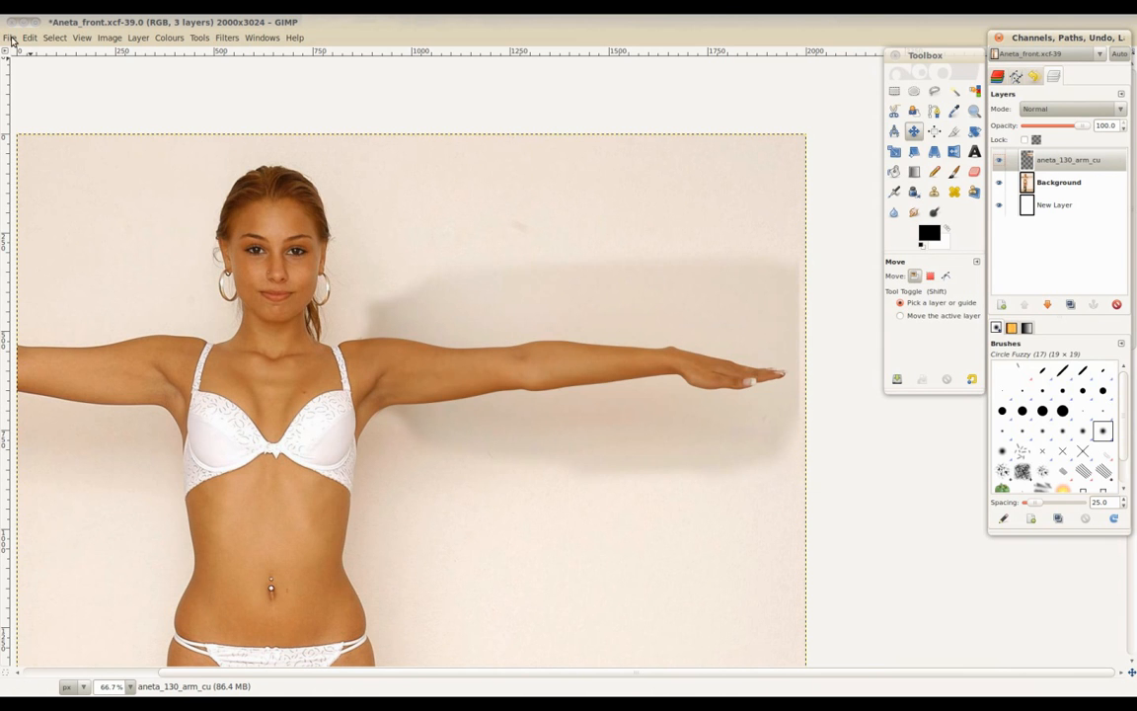
Step: Export the front photo as flattened Aneta_front_b.jpg and reopen it for comparison
click(9, 38)
text(Aneta_front_b.jpg)
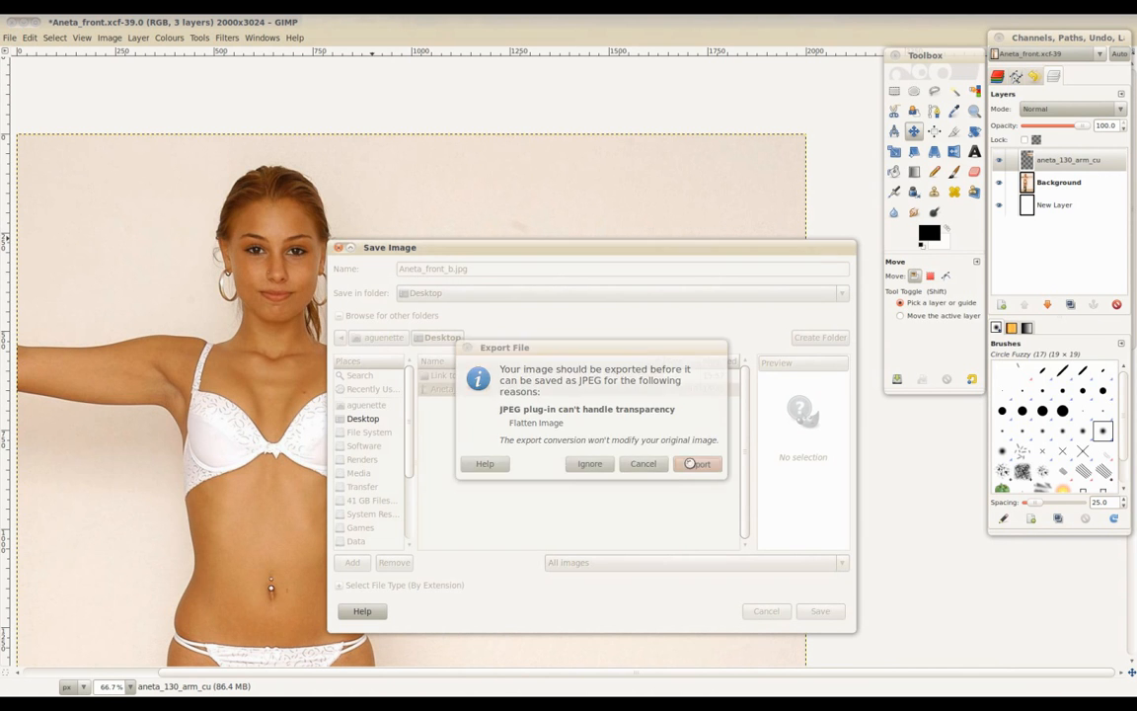
click(696, 463)
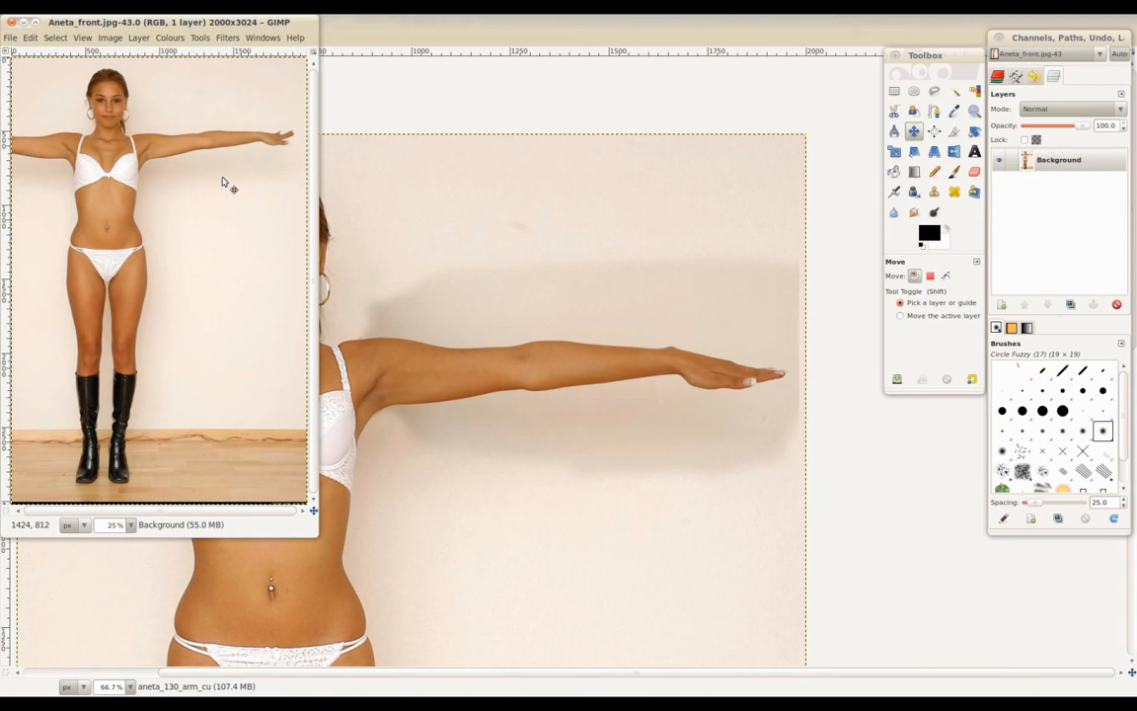
click(70, 158)
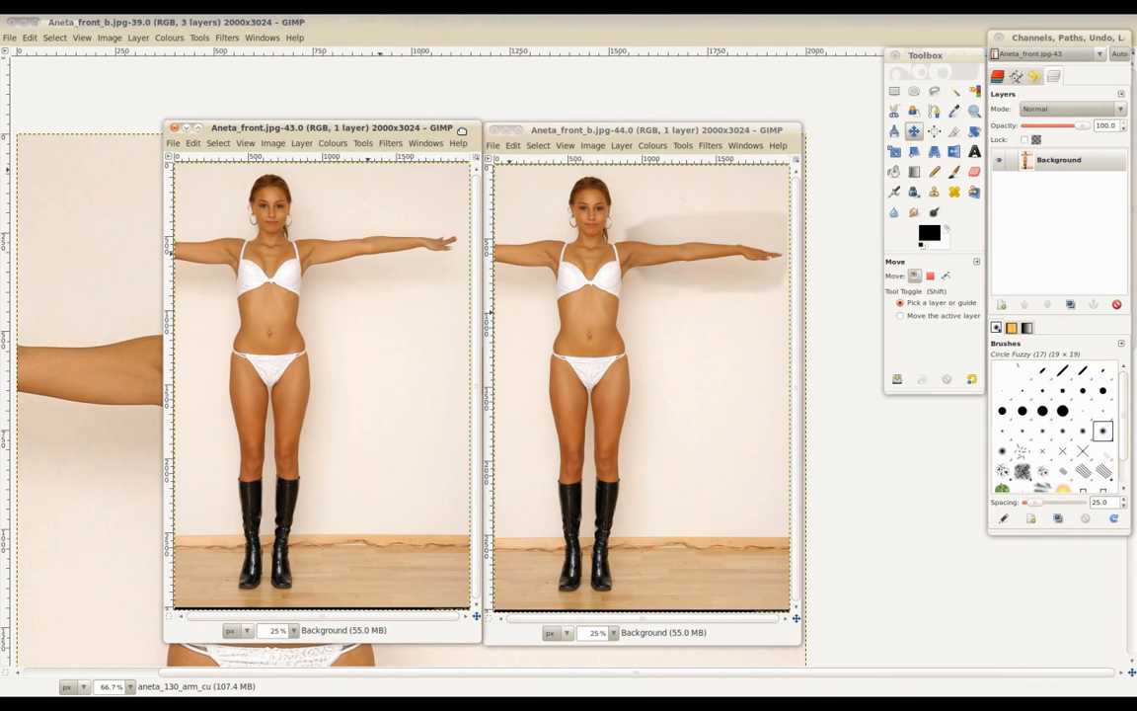
mouse_move(747, 432)
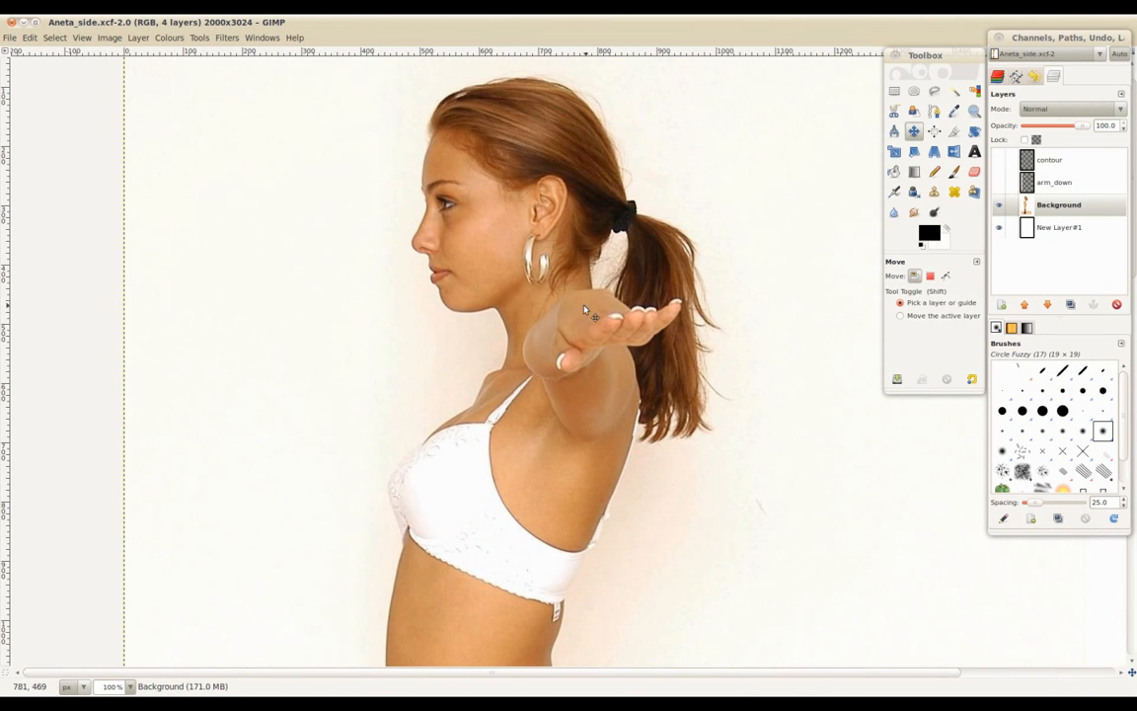
mouse_move(561, 450)
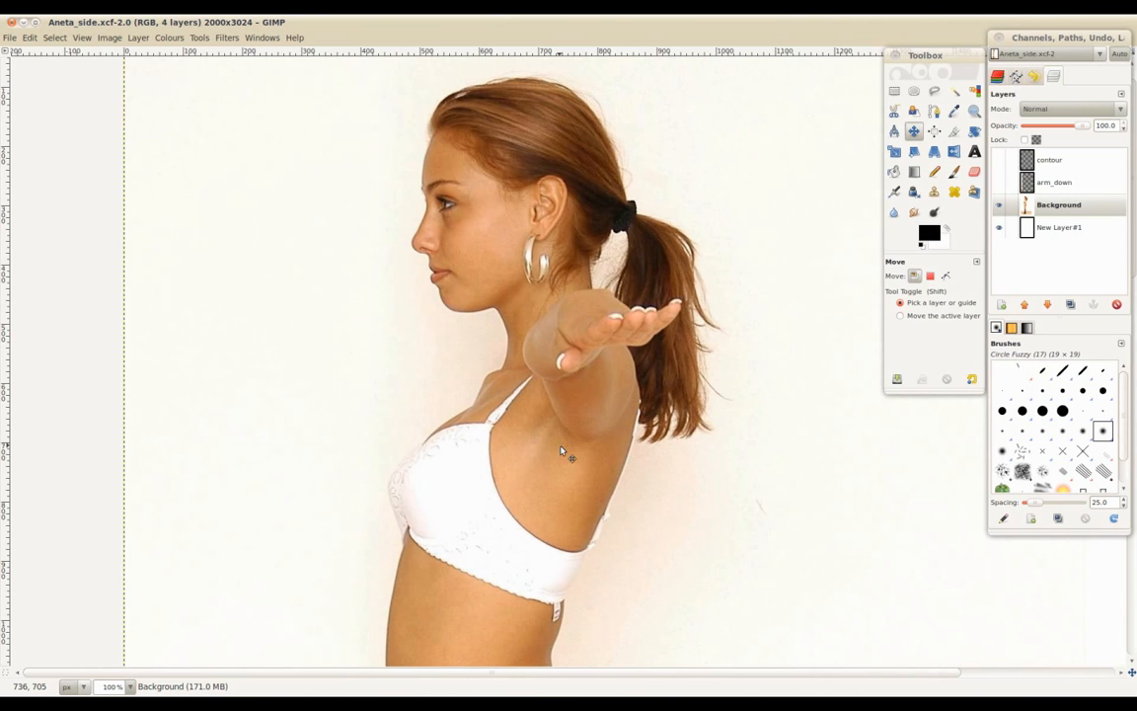
mouse_move(592, 284)
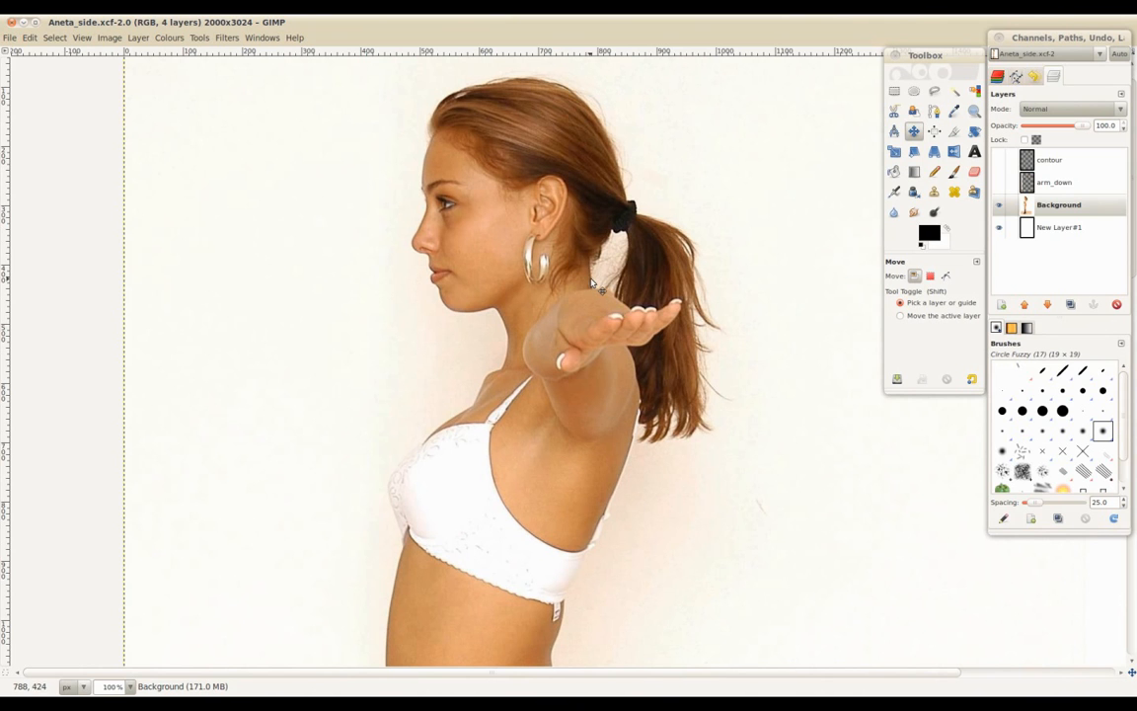
mouse_move(669, 446)
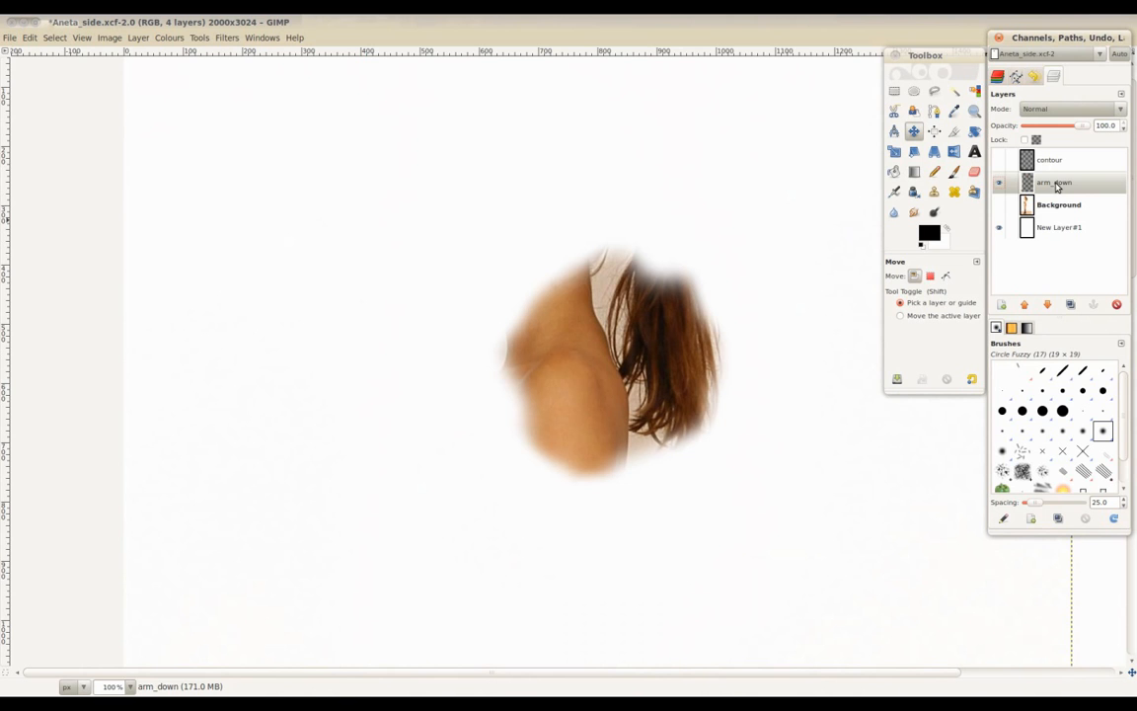
mouse_move(1051, 187)
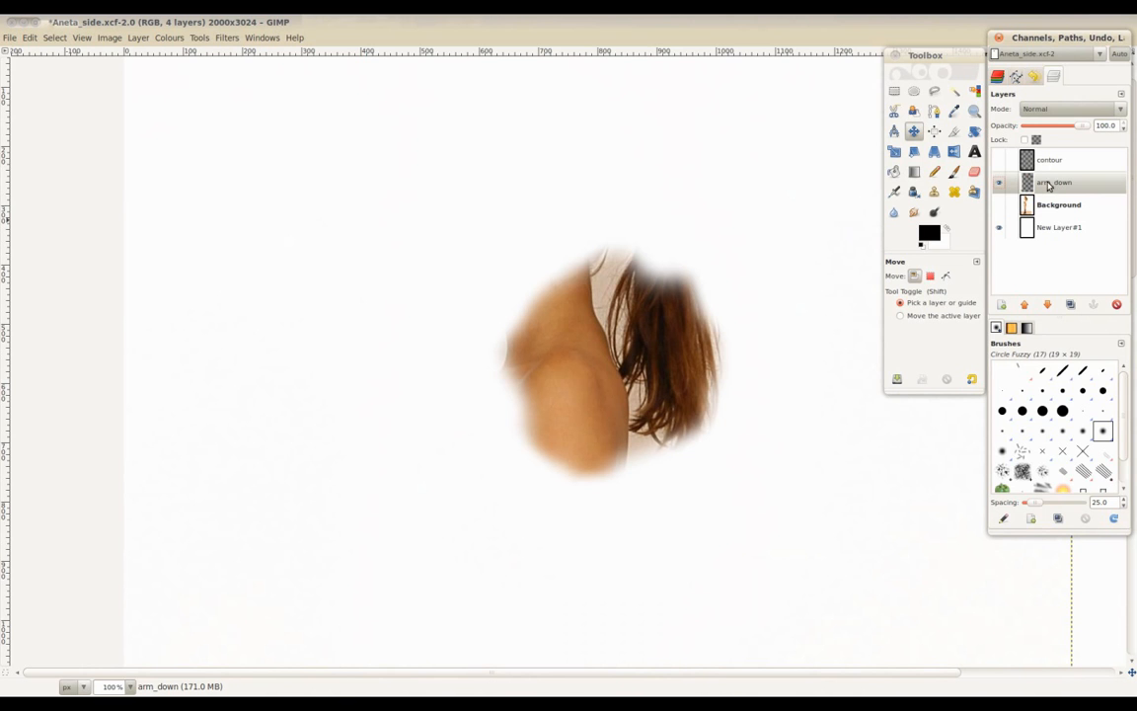
Step: Drag the arm_down patch into place over the side photo
drag(592, 261, 617, 503)
text(Aneta_side_b.jp)
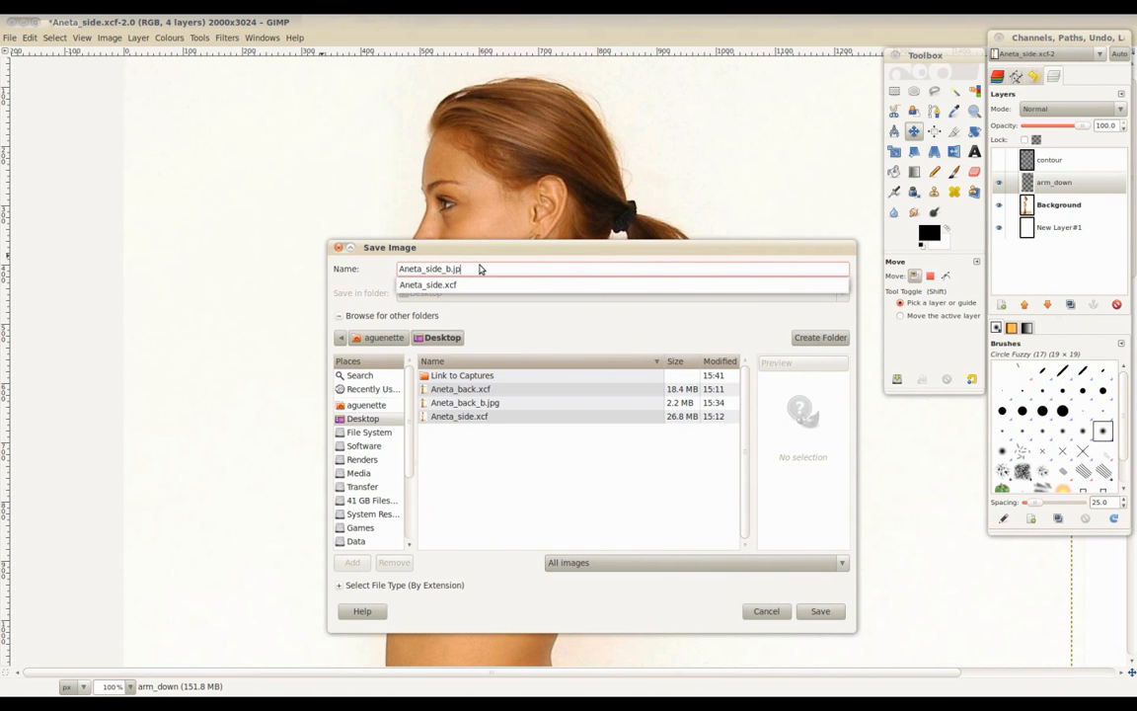
Step: Save Aneta_side_b.jpg and arrange it beside the original side photo
click(819, 610)
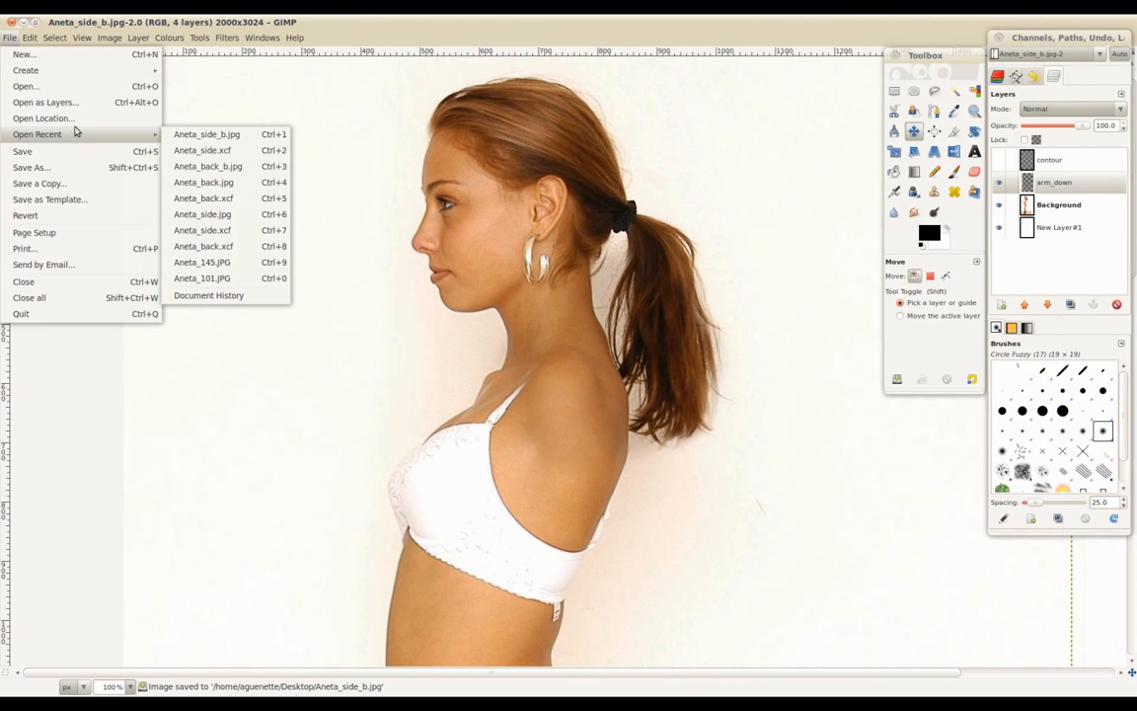
click(201, 214)
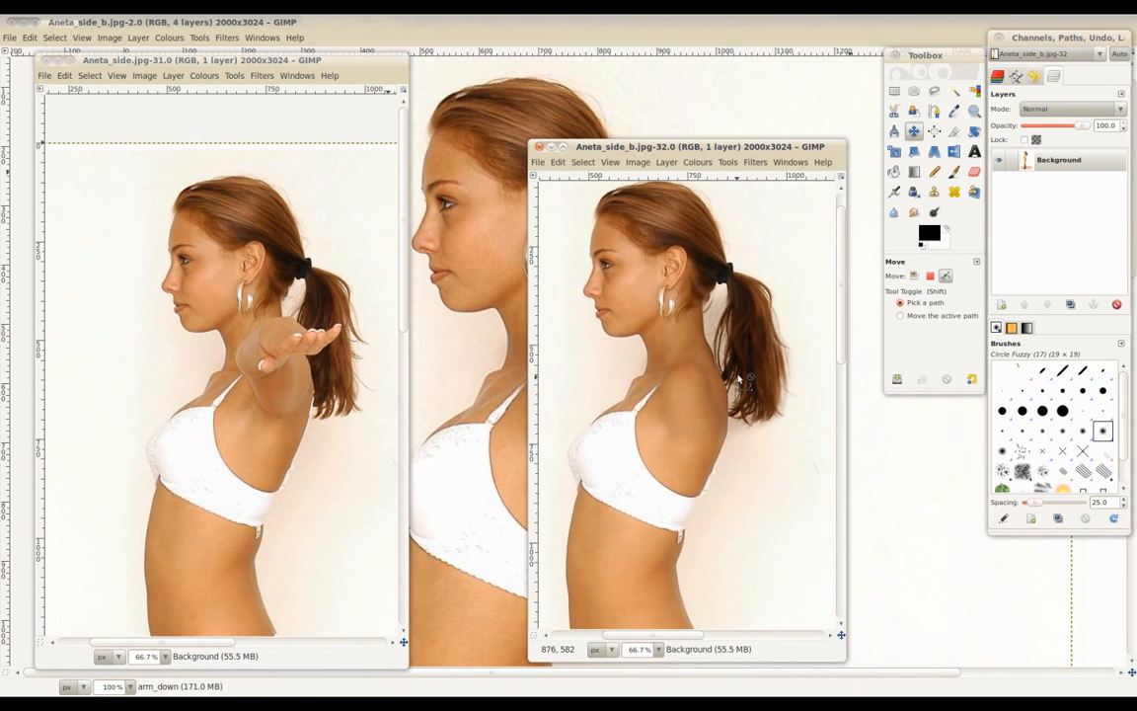
drag(683, 146, 592, 67)
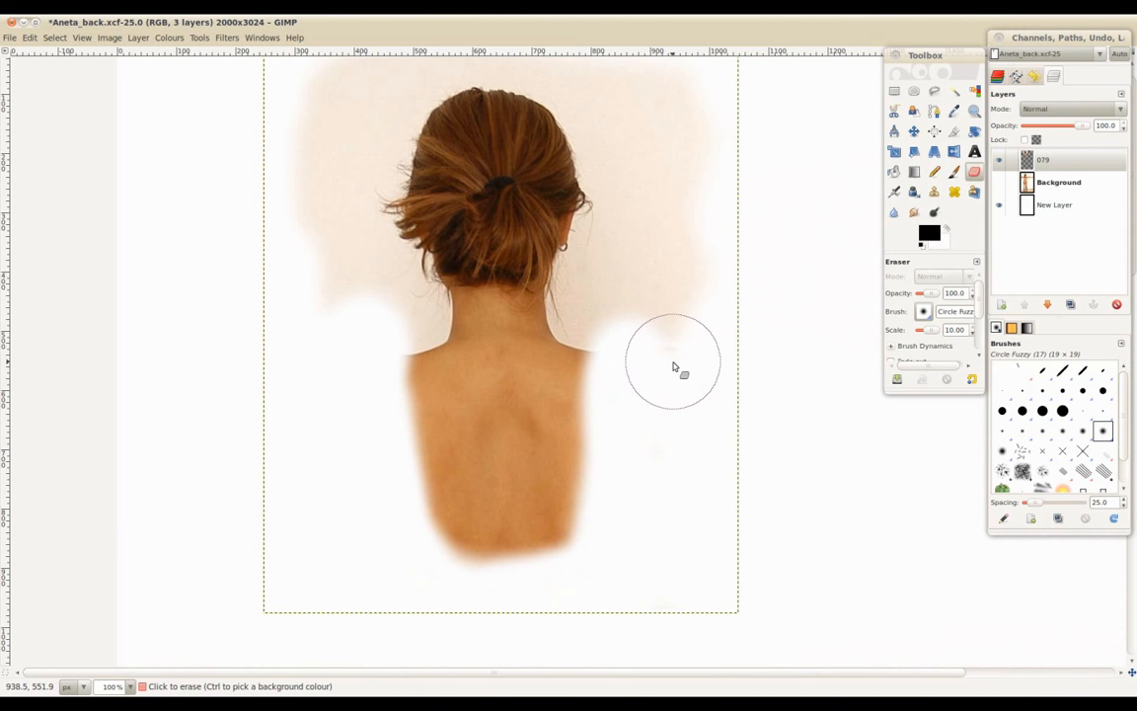
Step: Show the background and check the 079 head layer's alignment via opacity, ending at 100%
click(913, 130)
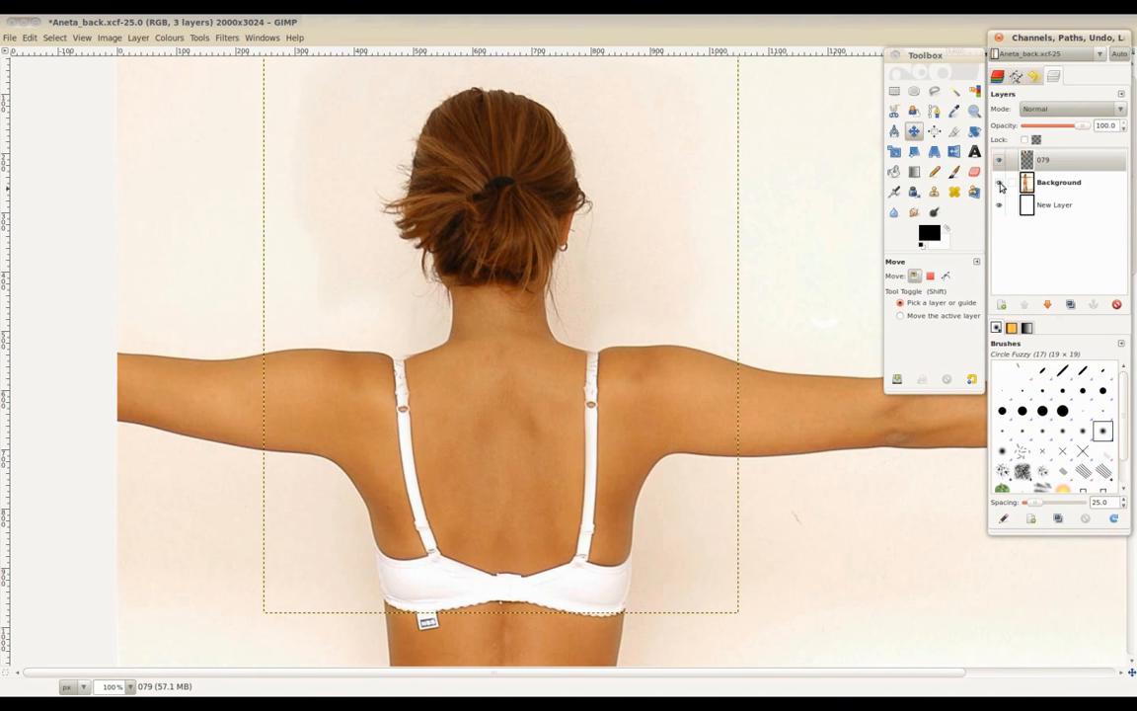
drag(1080, 126, 1024, 126)
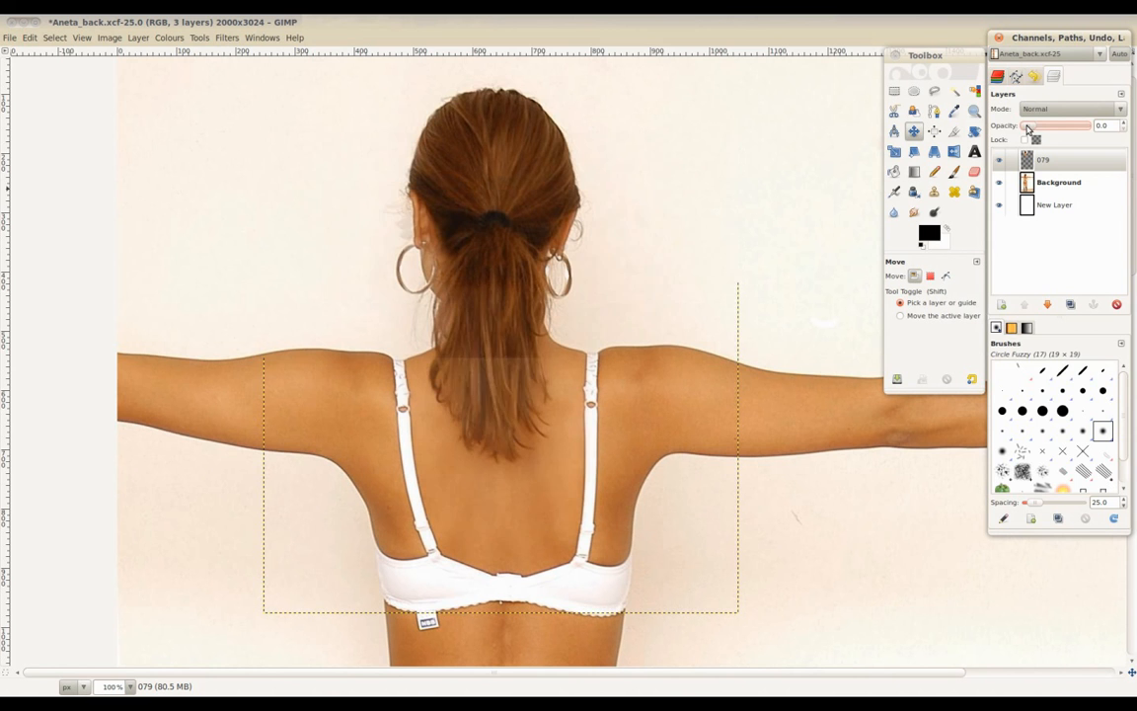
drag(1026, 126, 1076, 125)
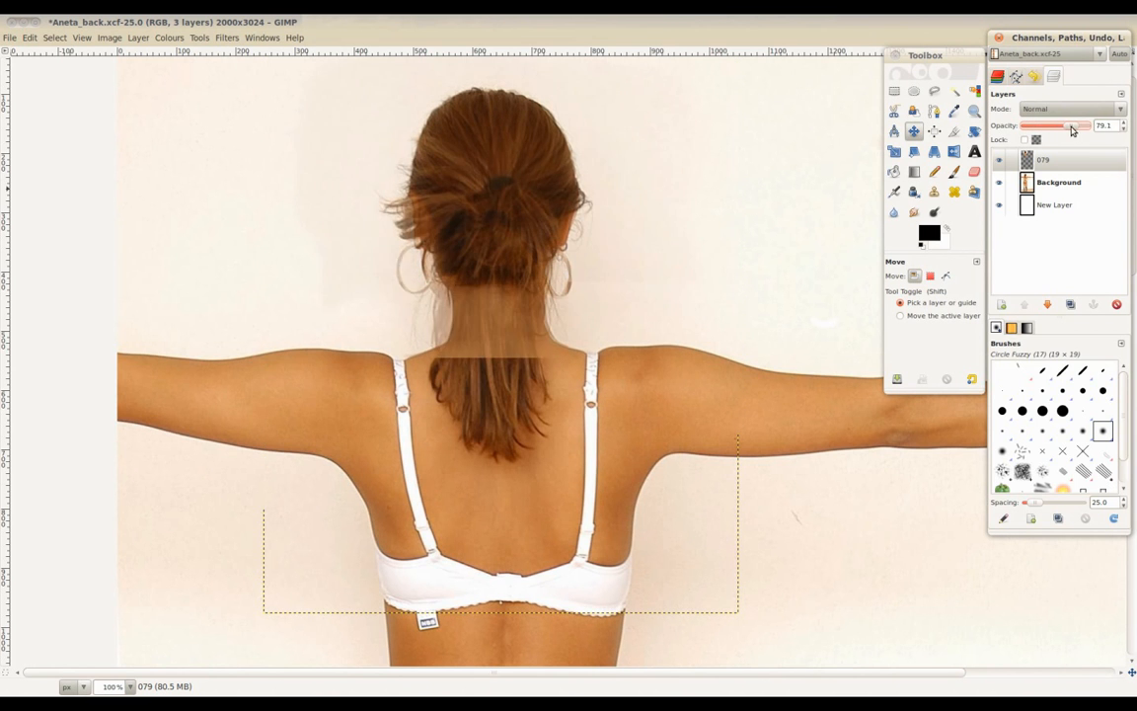
drag(1070, 125, 1085, 125)
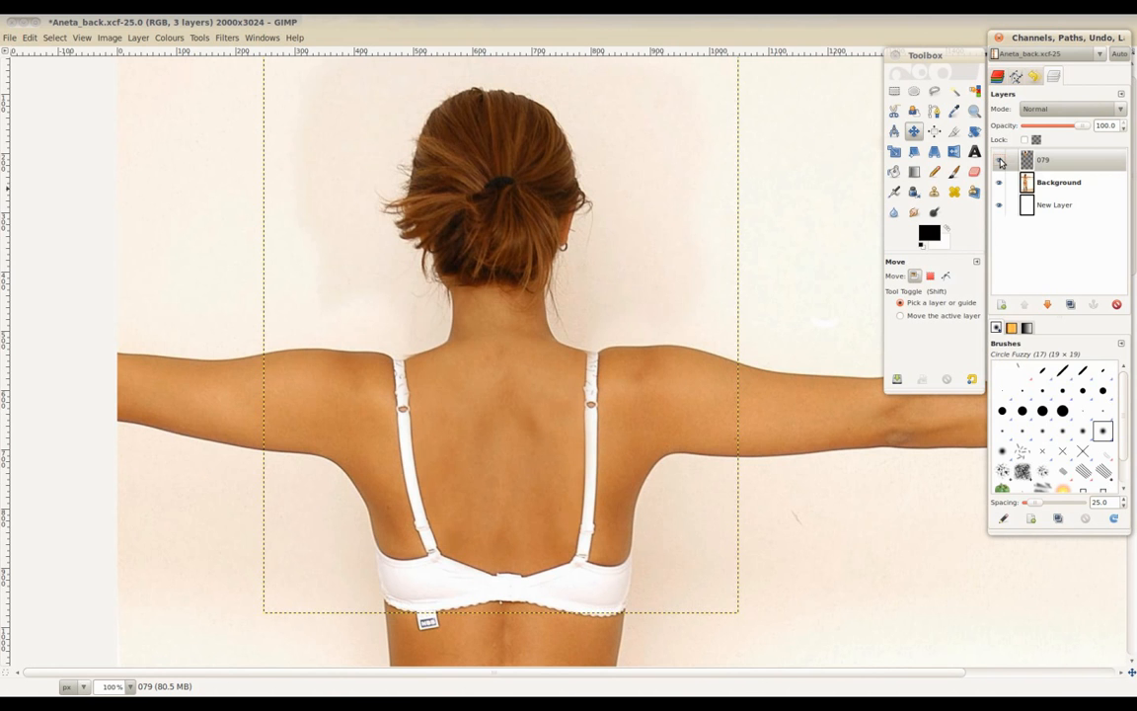
click(8, 37)
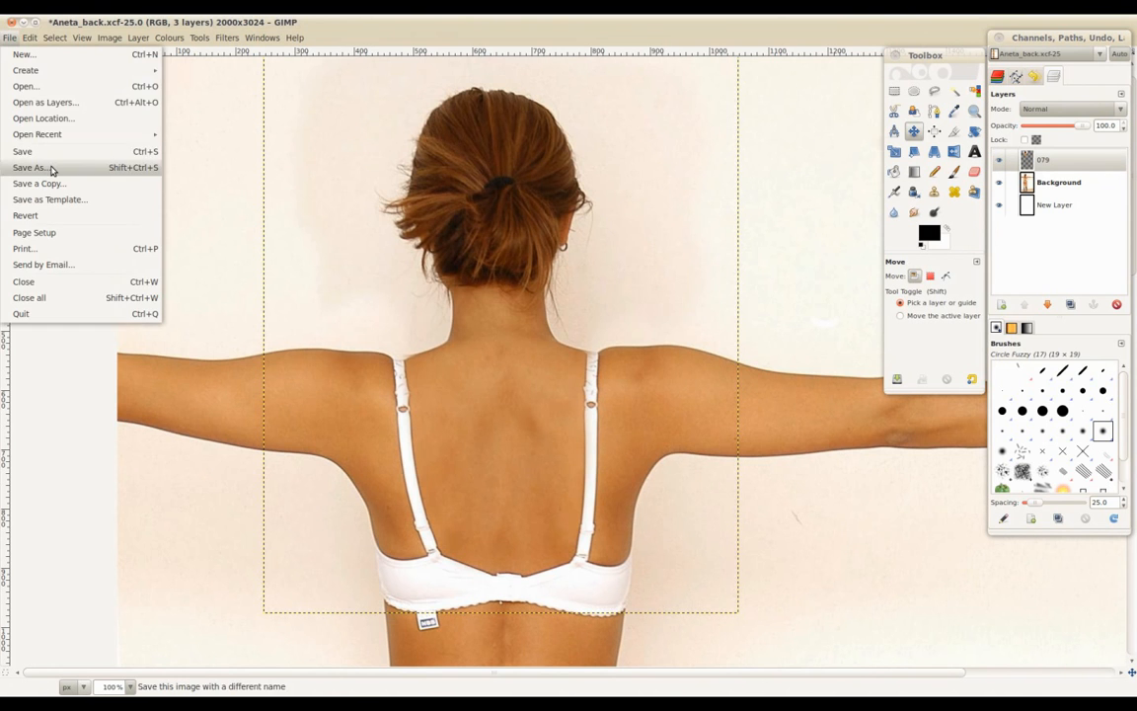
Step: Export the back photo as flattened Aneta_back_b.jpg and open the original Aneta_back.jpg beside it
click(30, 167)
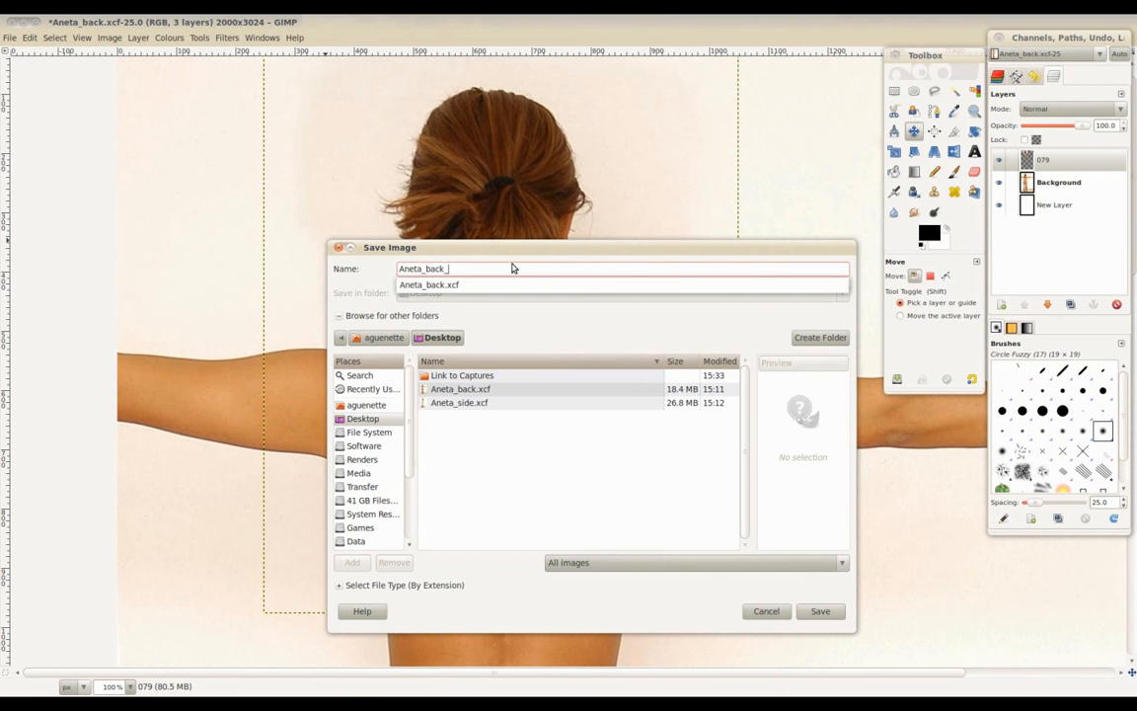
click(820, 610)
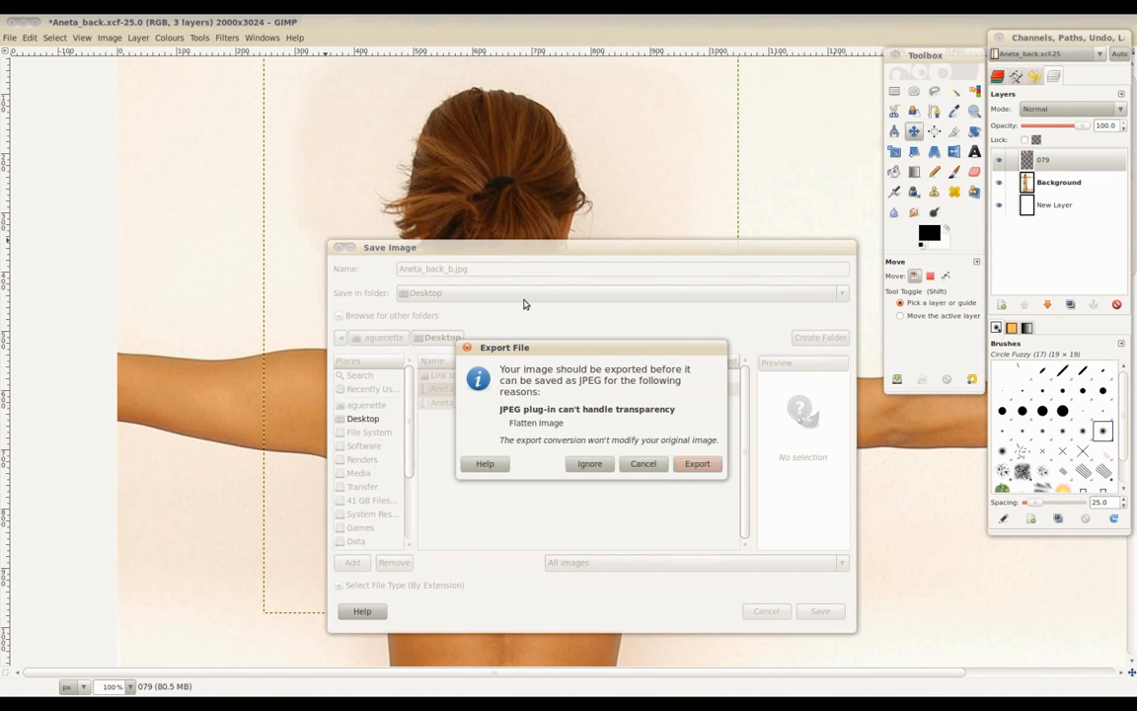
click(696, 464)
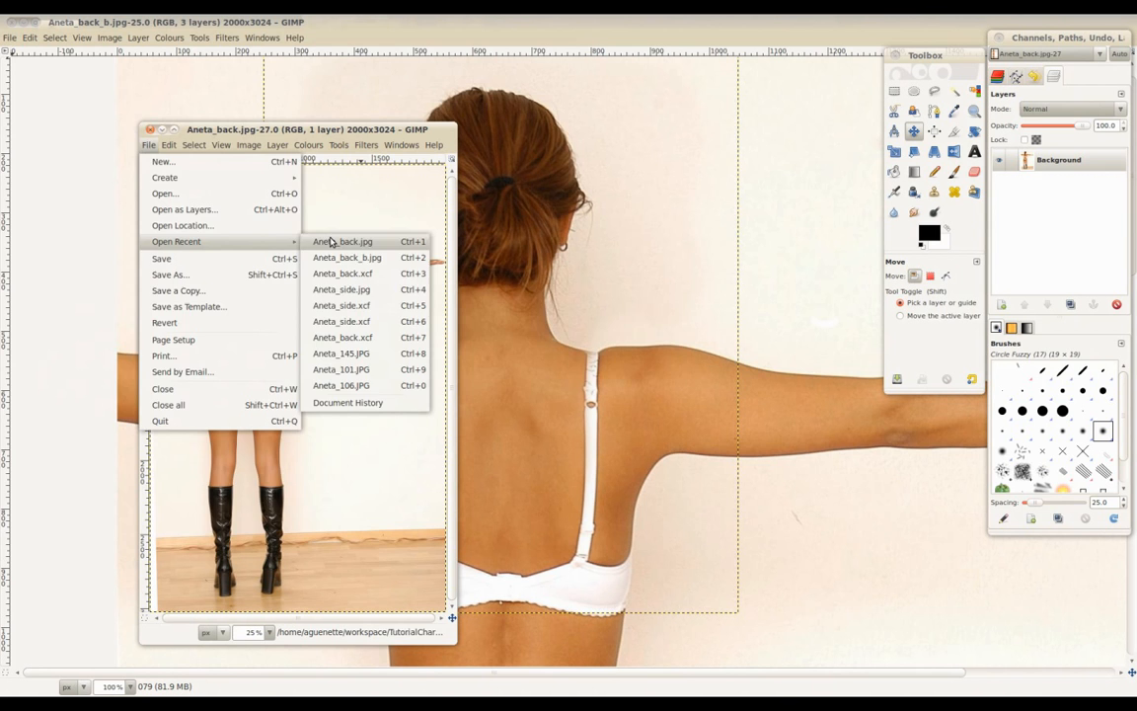
click(347, 256)
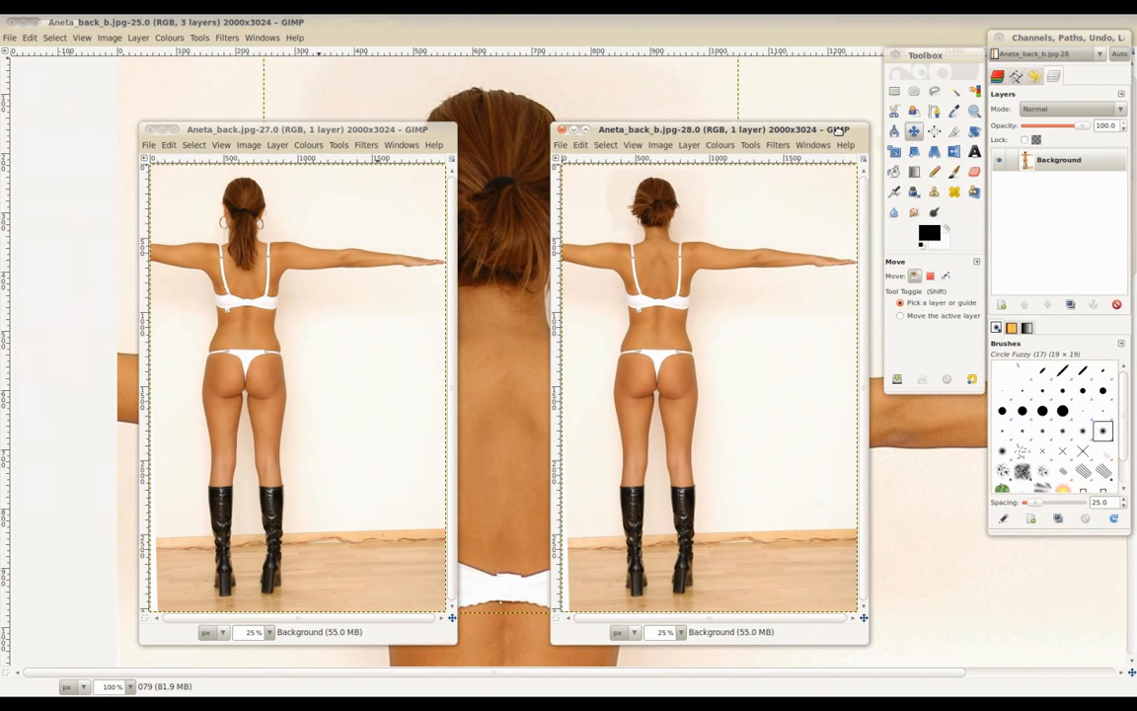